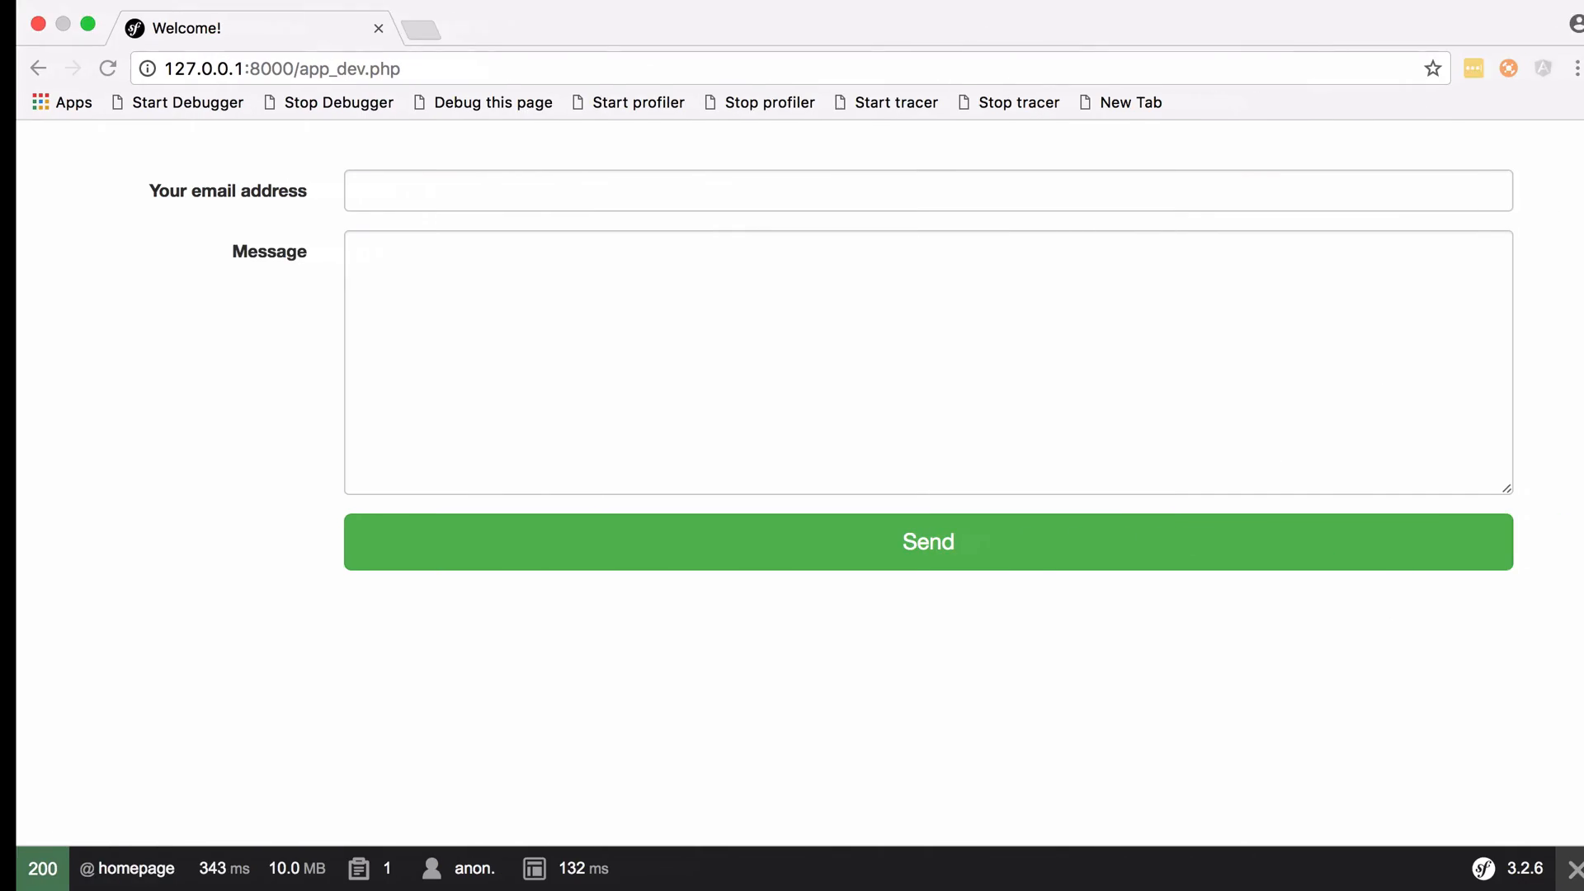
Step: Find Bootstrap's sign-in example via a getbootstrap search, view its source and select the form markup
text(getbootstrap)
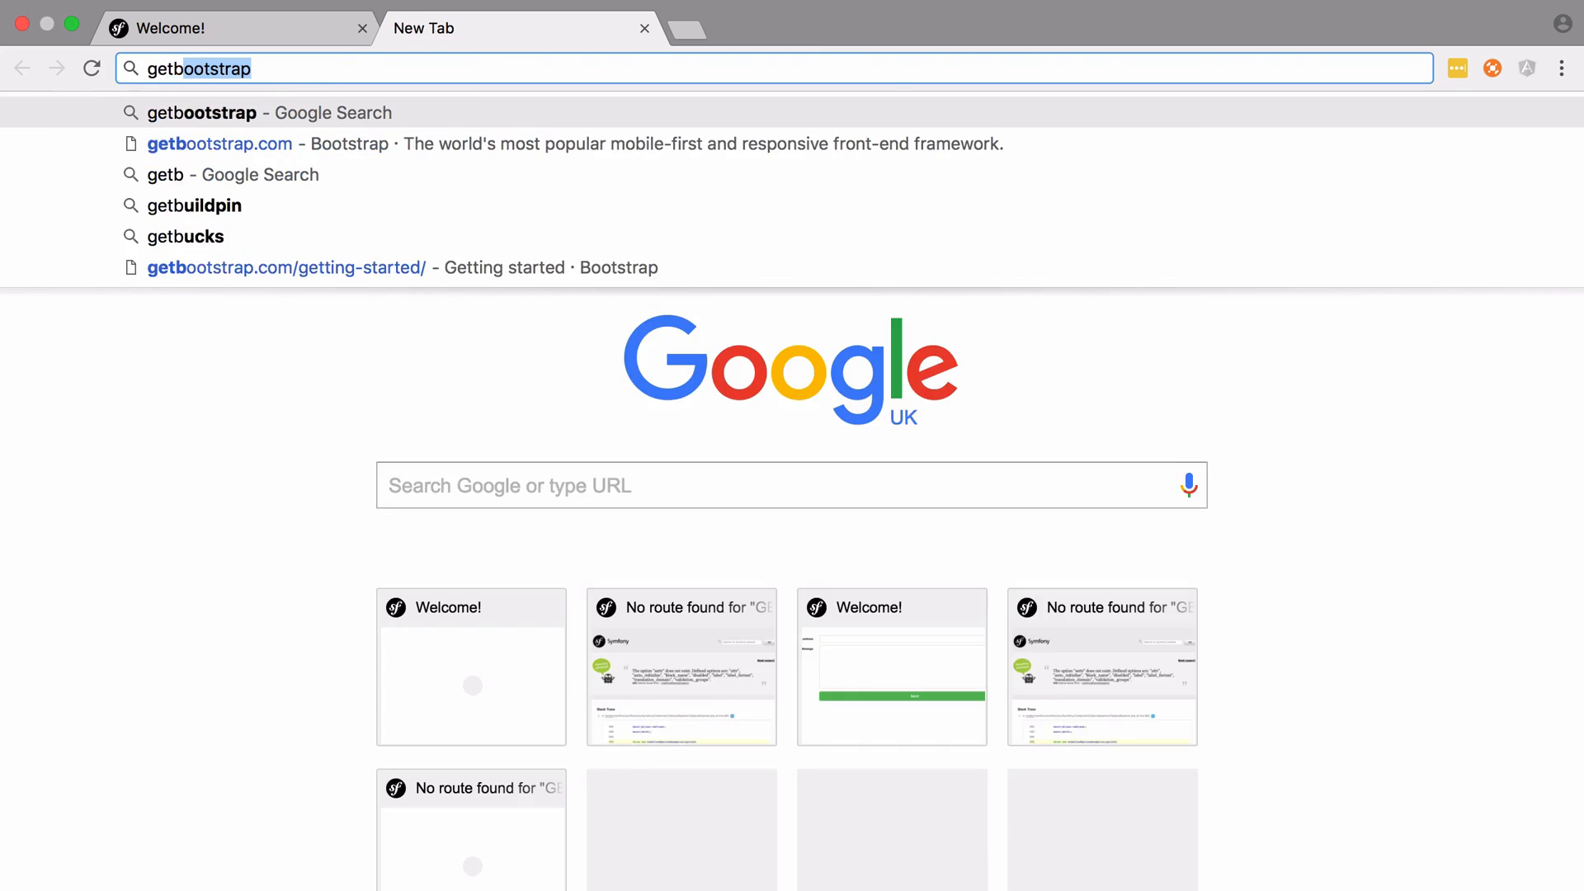
click(219, 143)
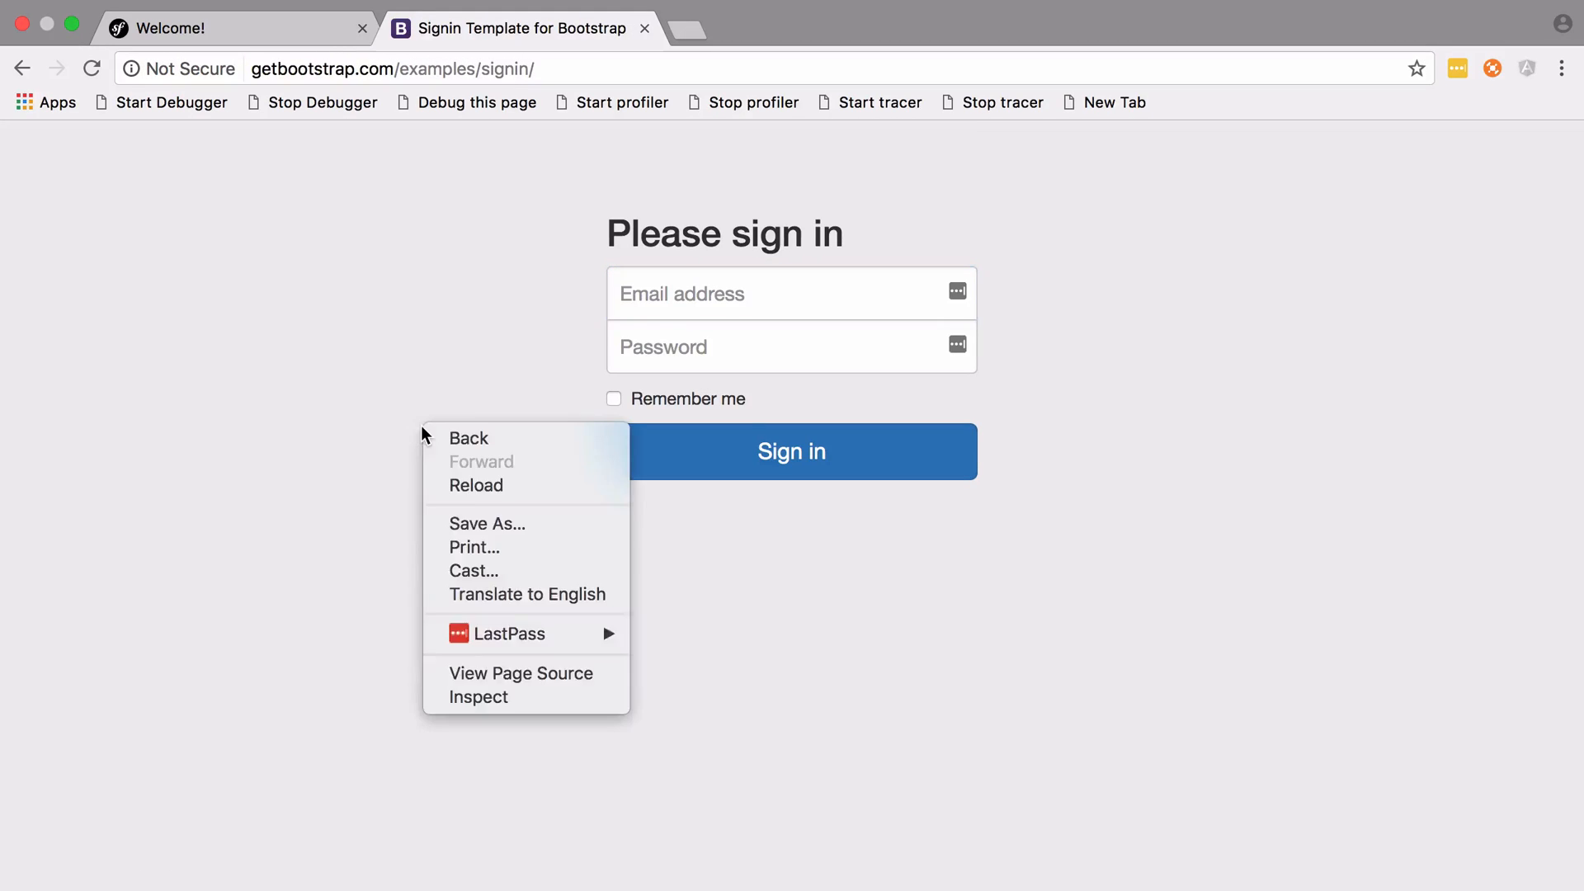
click(519, 673)
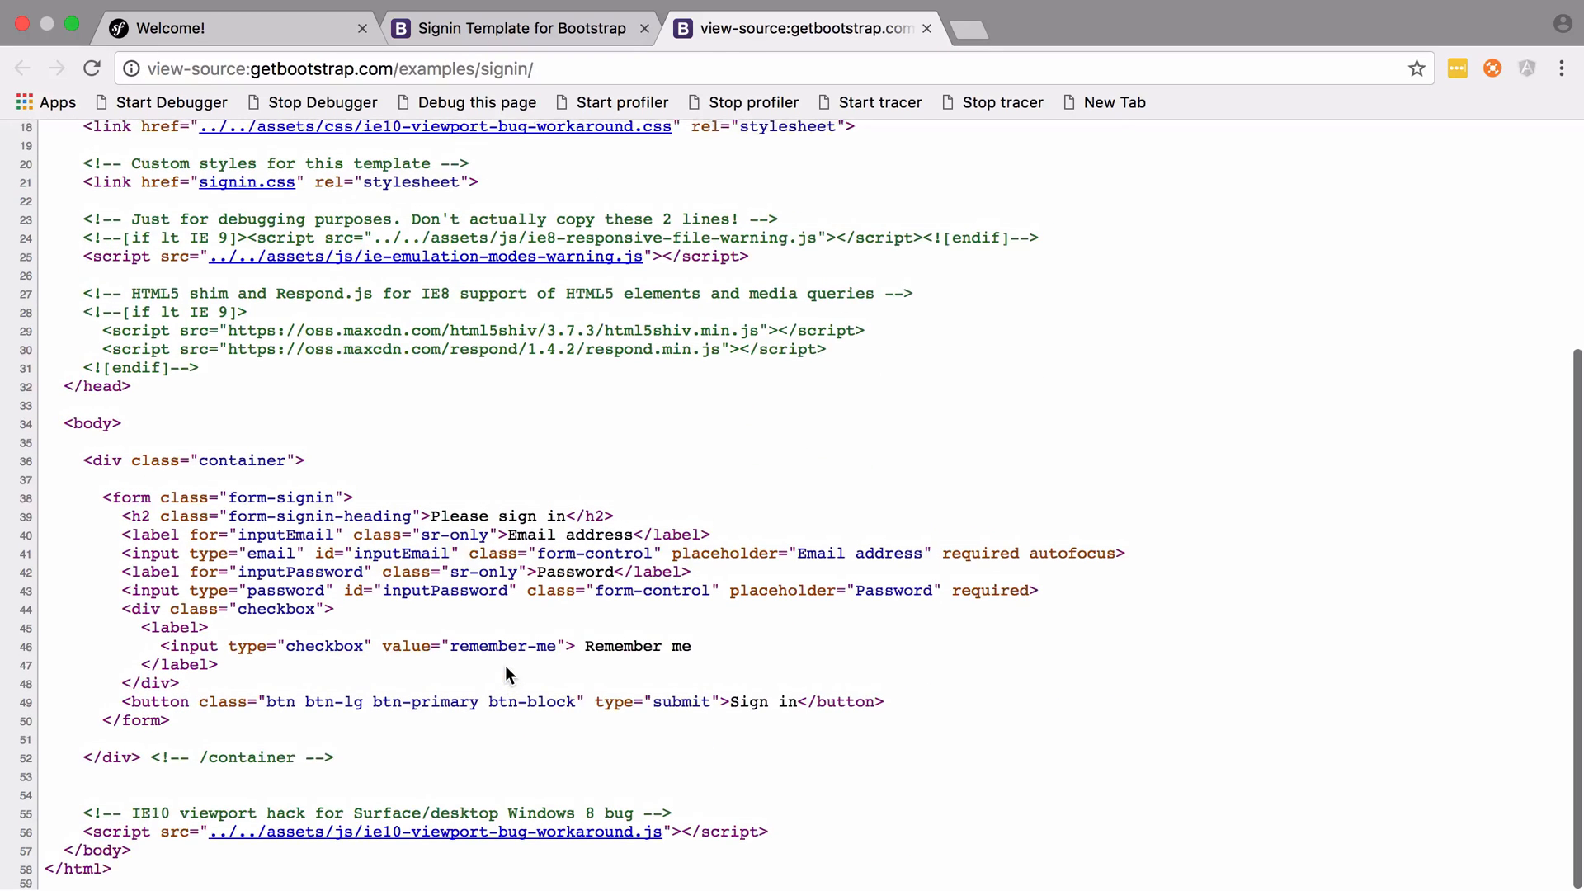
drag(101, 499, 170, 722)
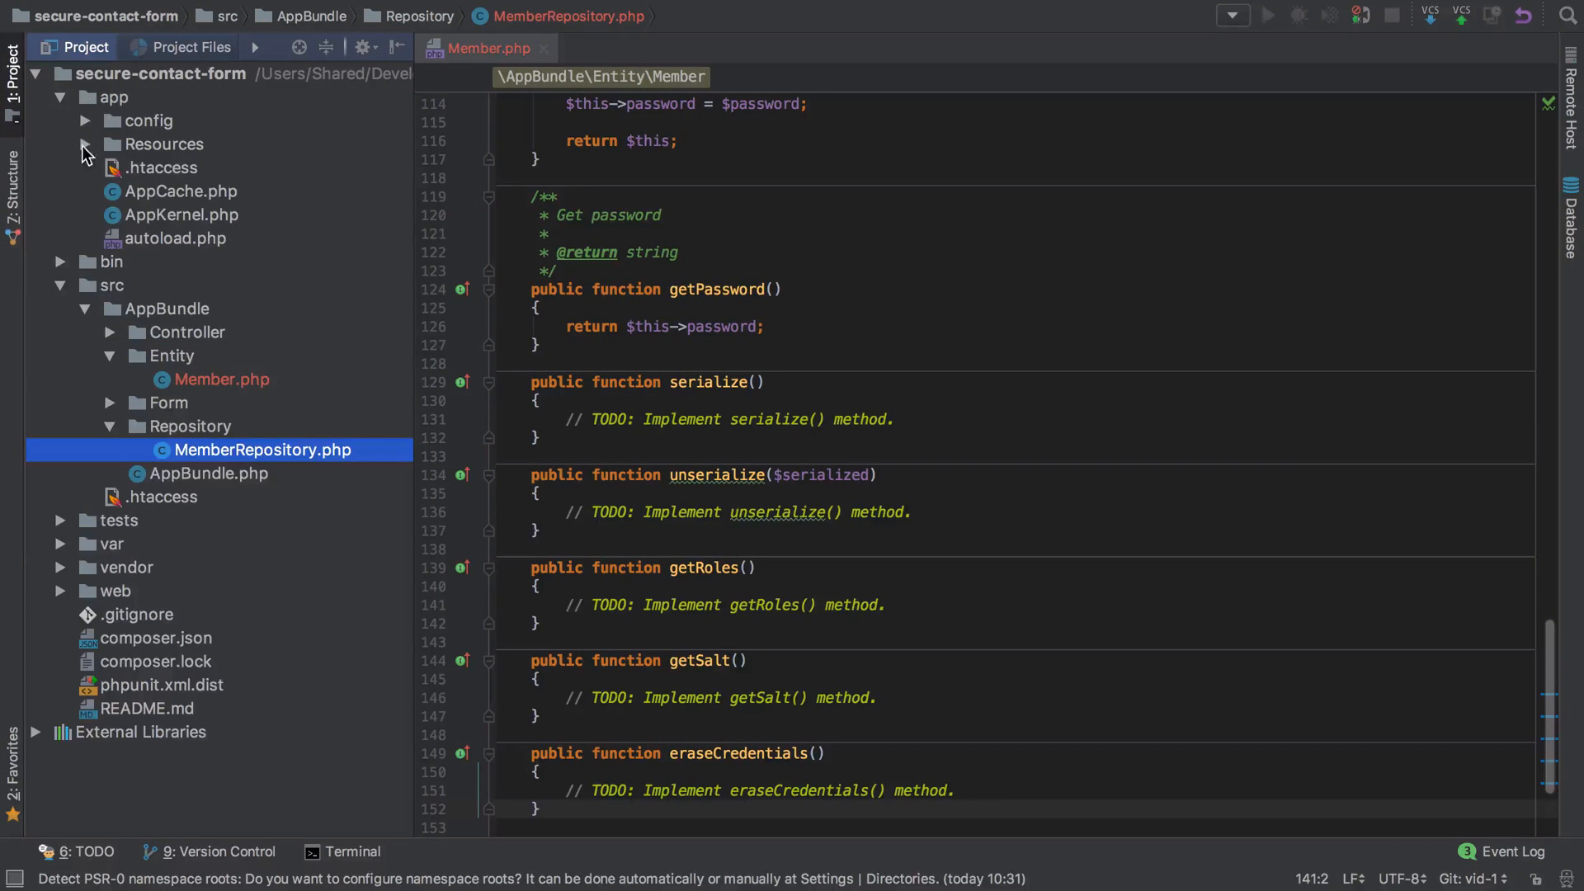
Step: Create security/login.html.twig under app/Resources/views and bring it up in the editor
right_click(152, 168)
text(security/login.html.)
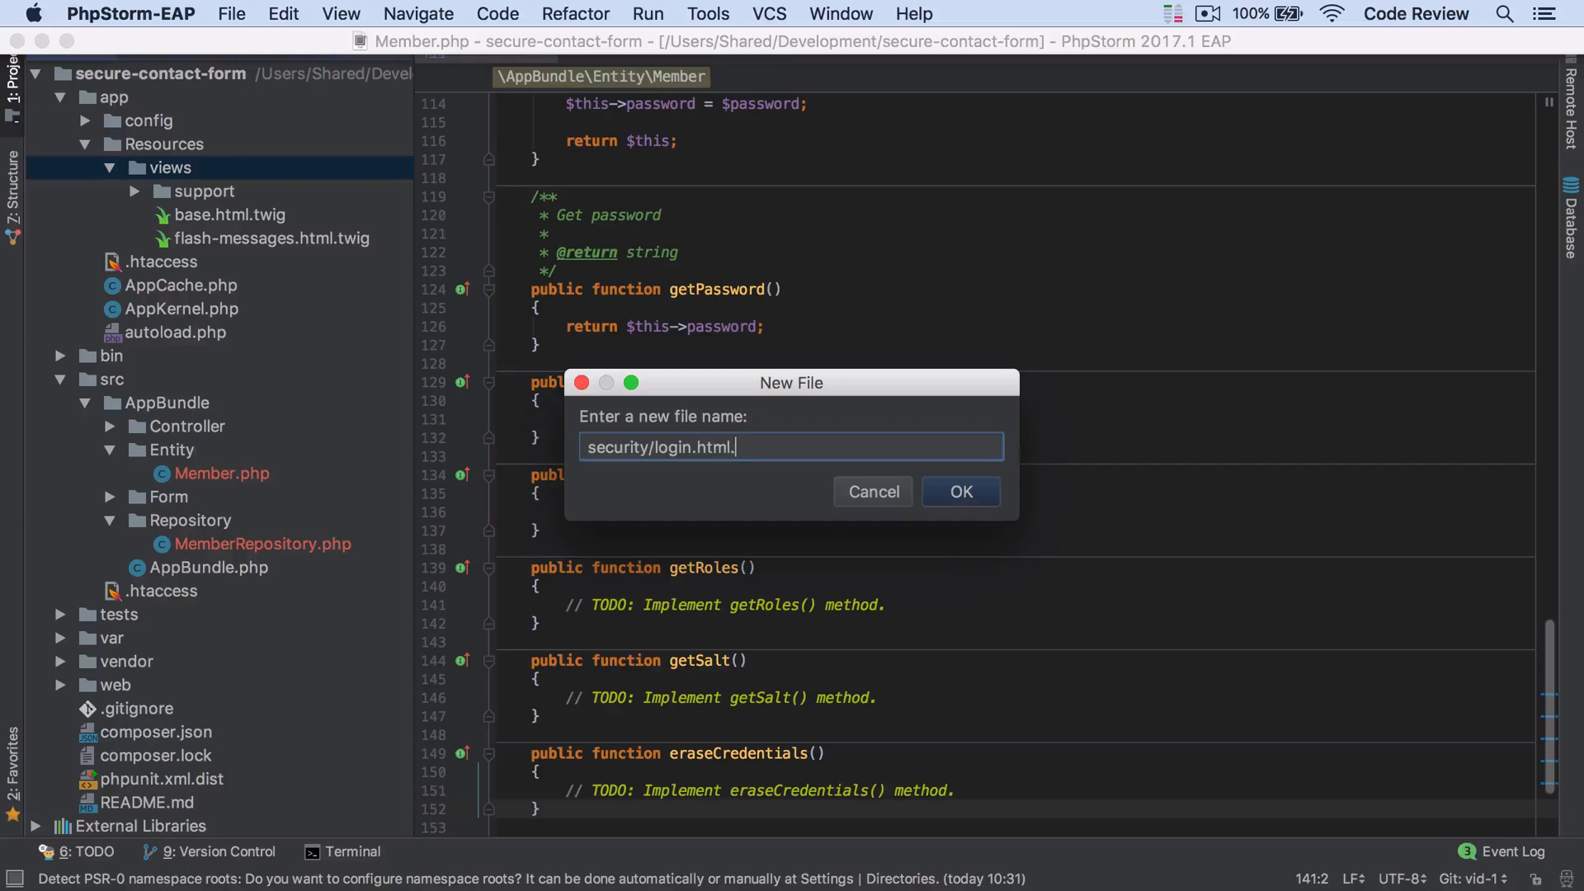
click(957, 492)
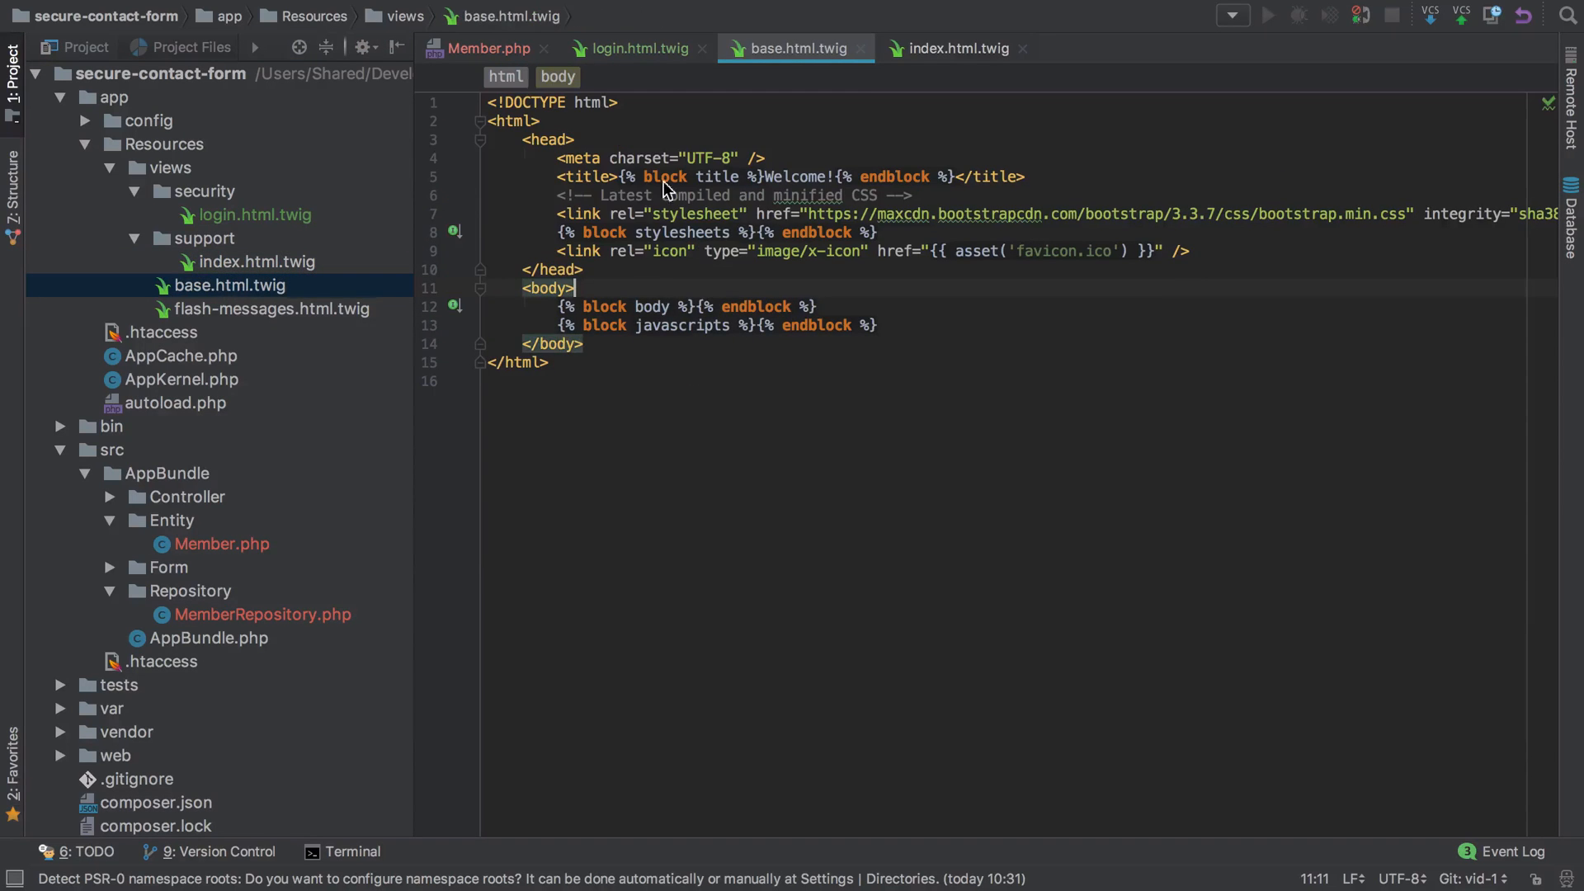
click(861, 48)
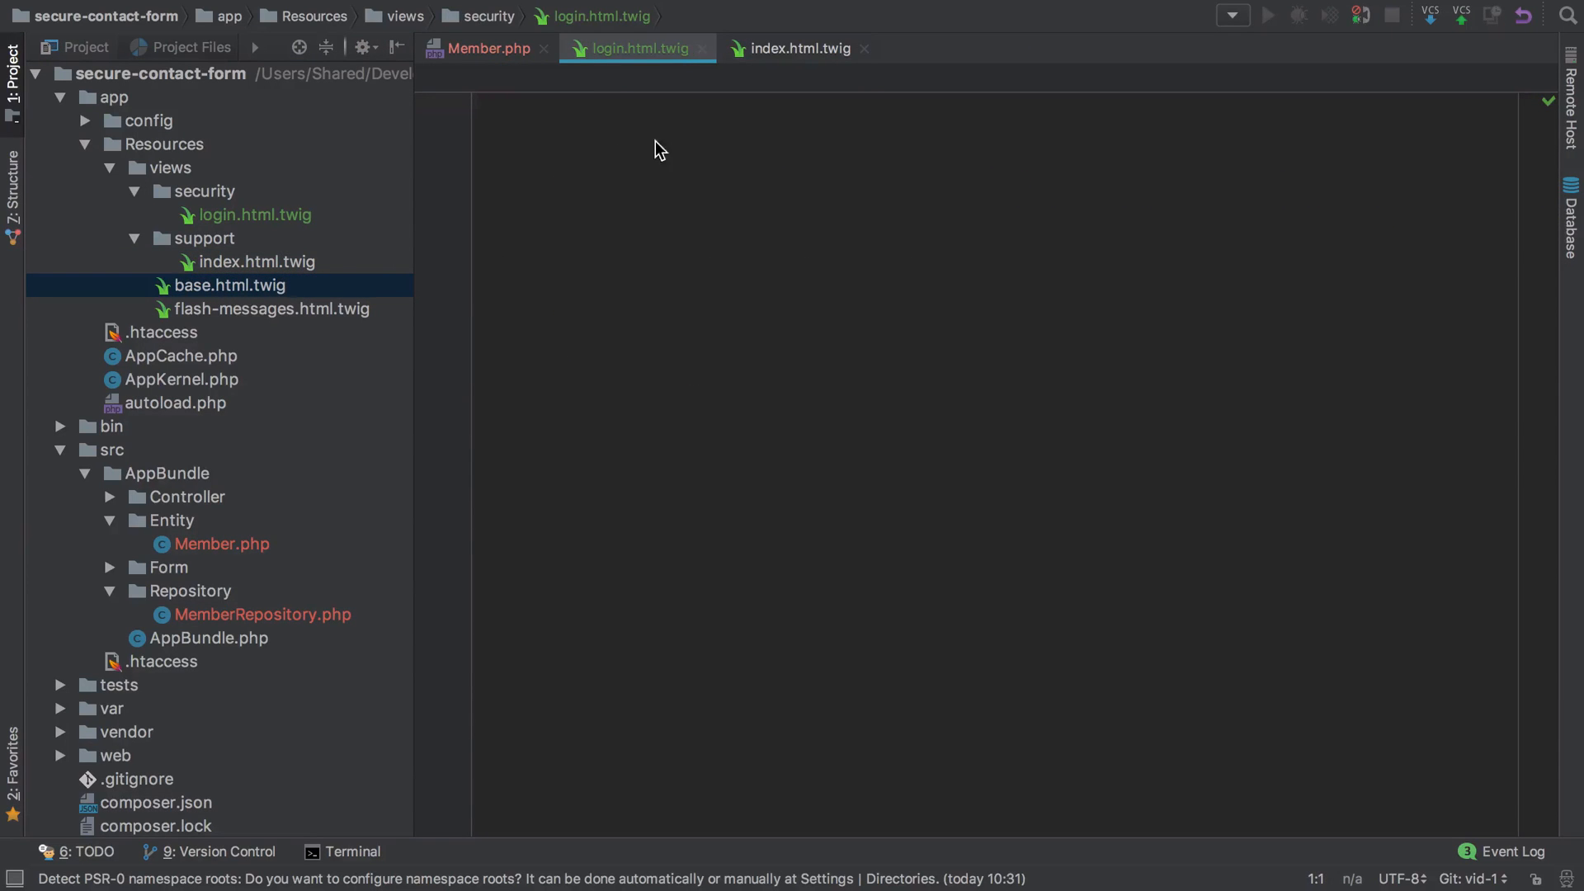
Step: Add {% extends 'base.html.twig' %} at the top of login.html.twig
text({% extends 'base.html.twig' %})
text(SecurityC)
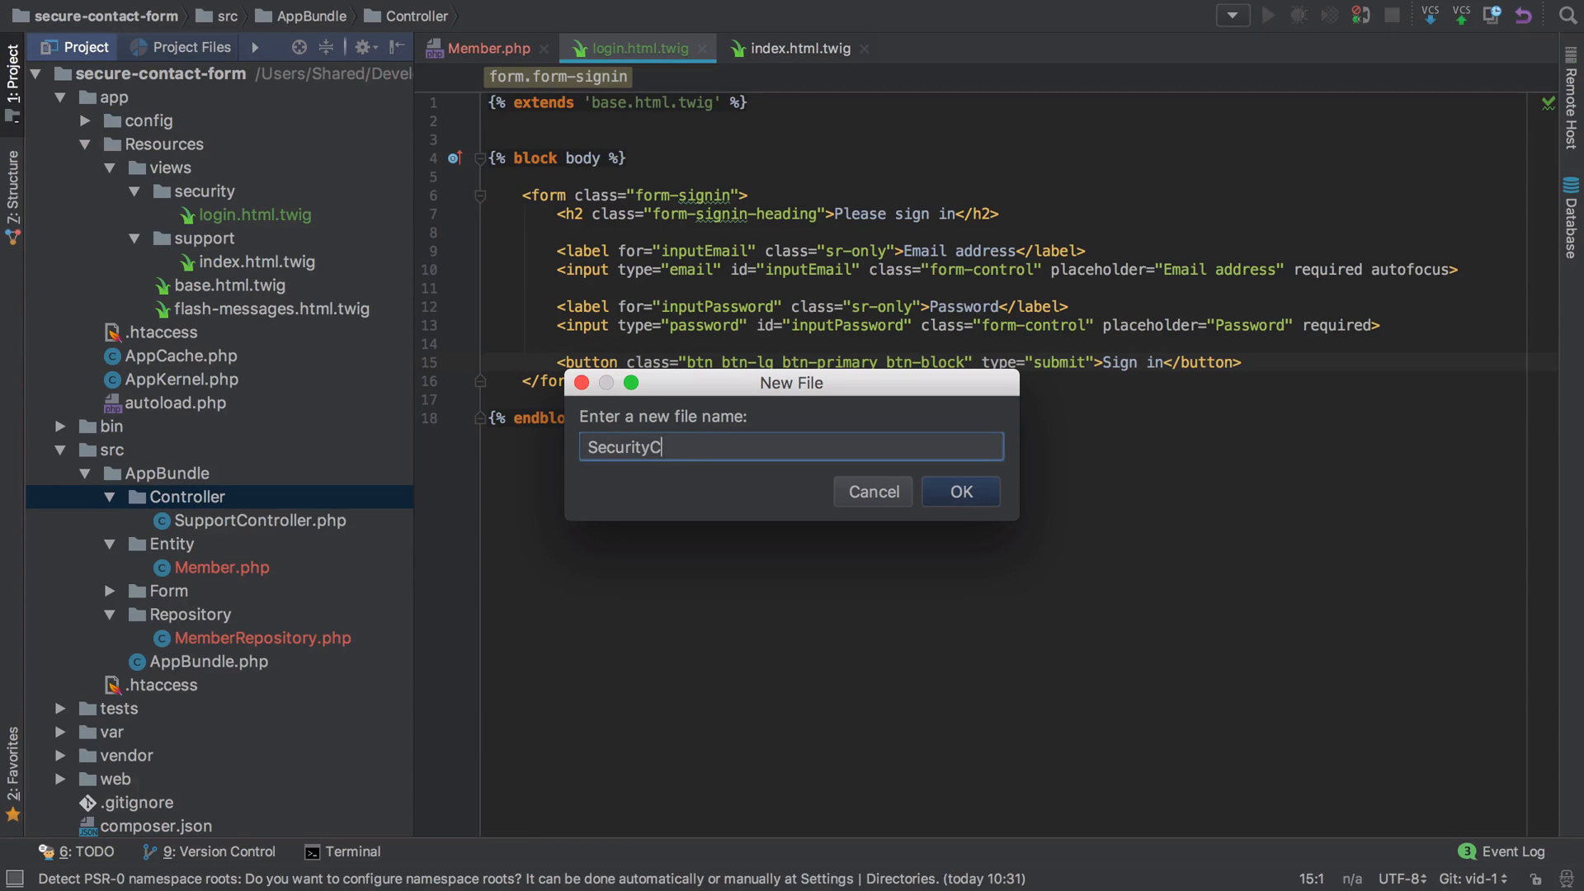
Step: Create SecurityController.php with the <?php tag and namespace AppBundle\Controller
click(957, 492)
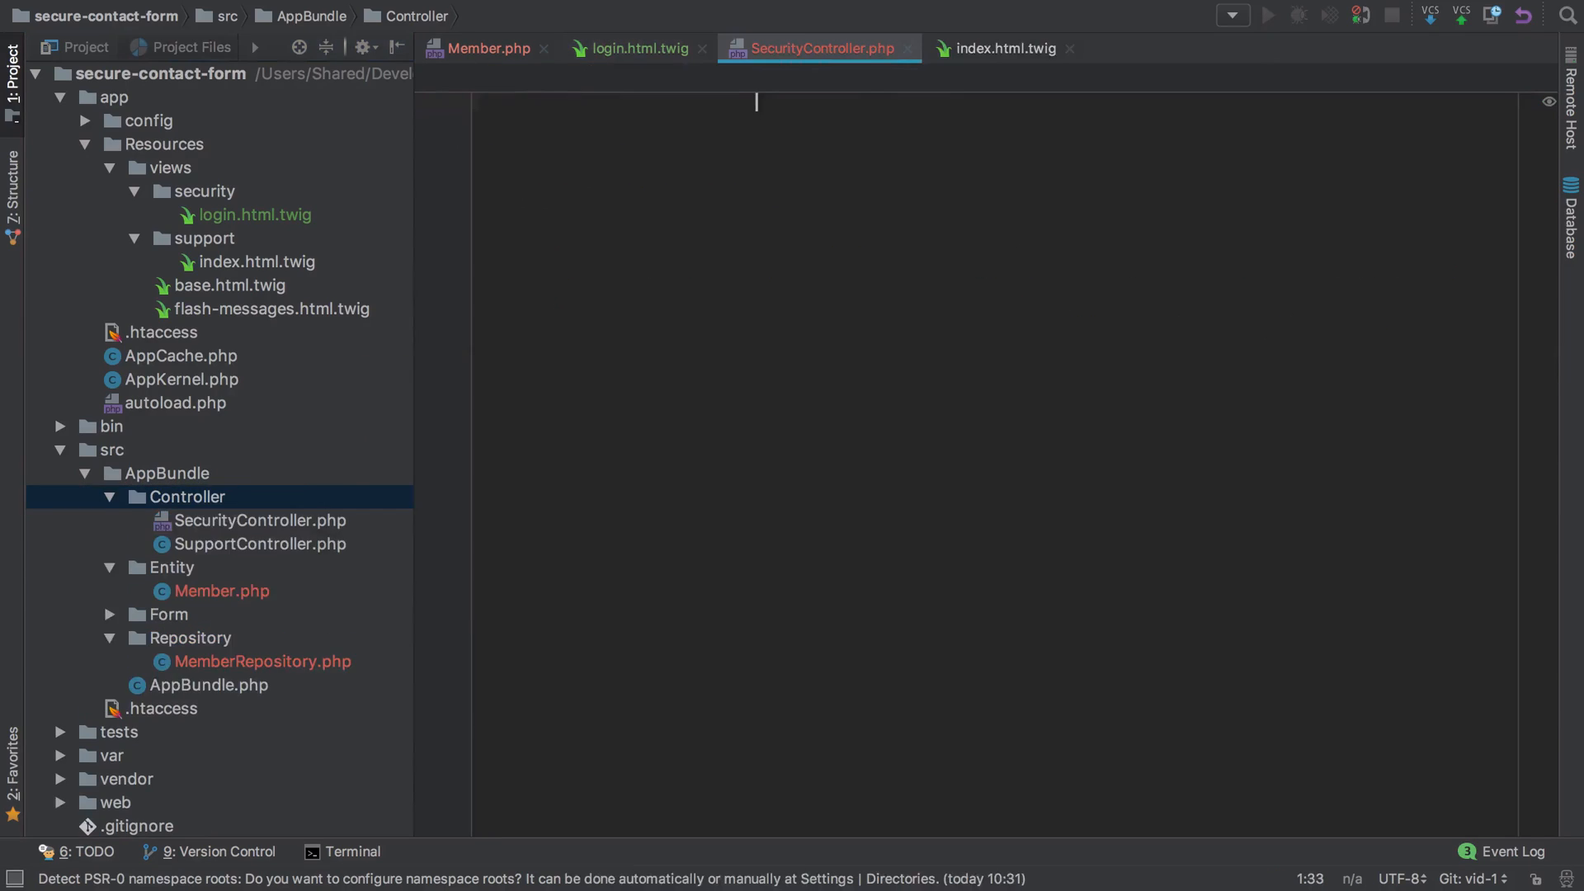
text(<?php)
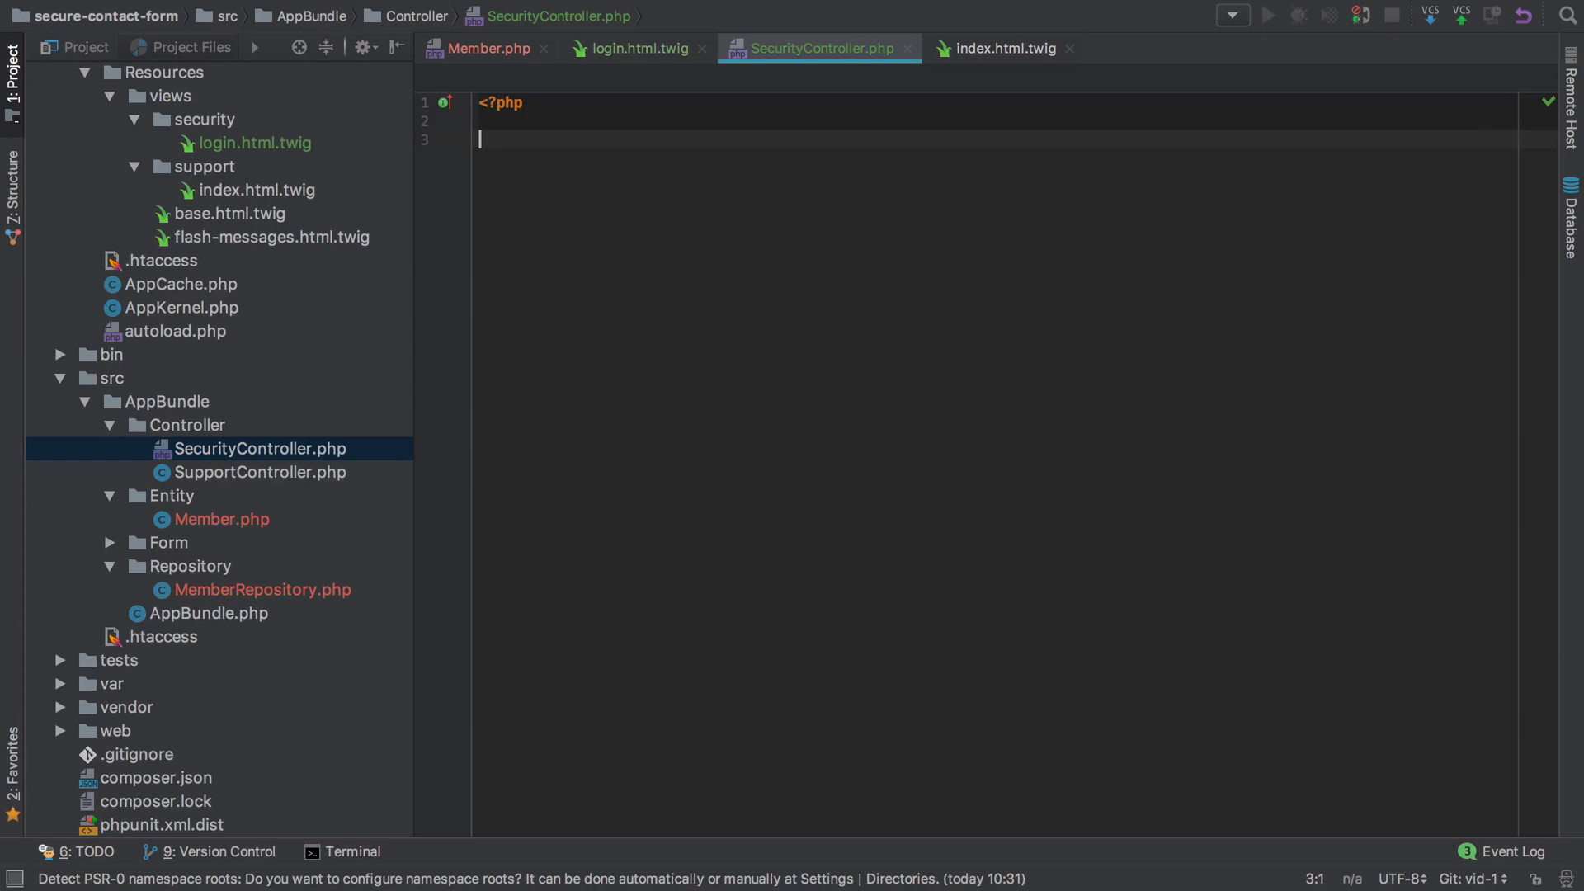
text(namespace AppBundle\C)
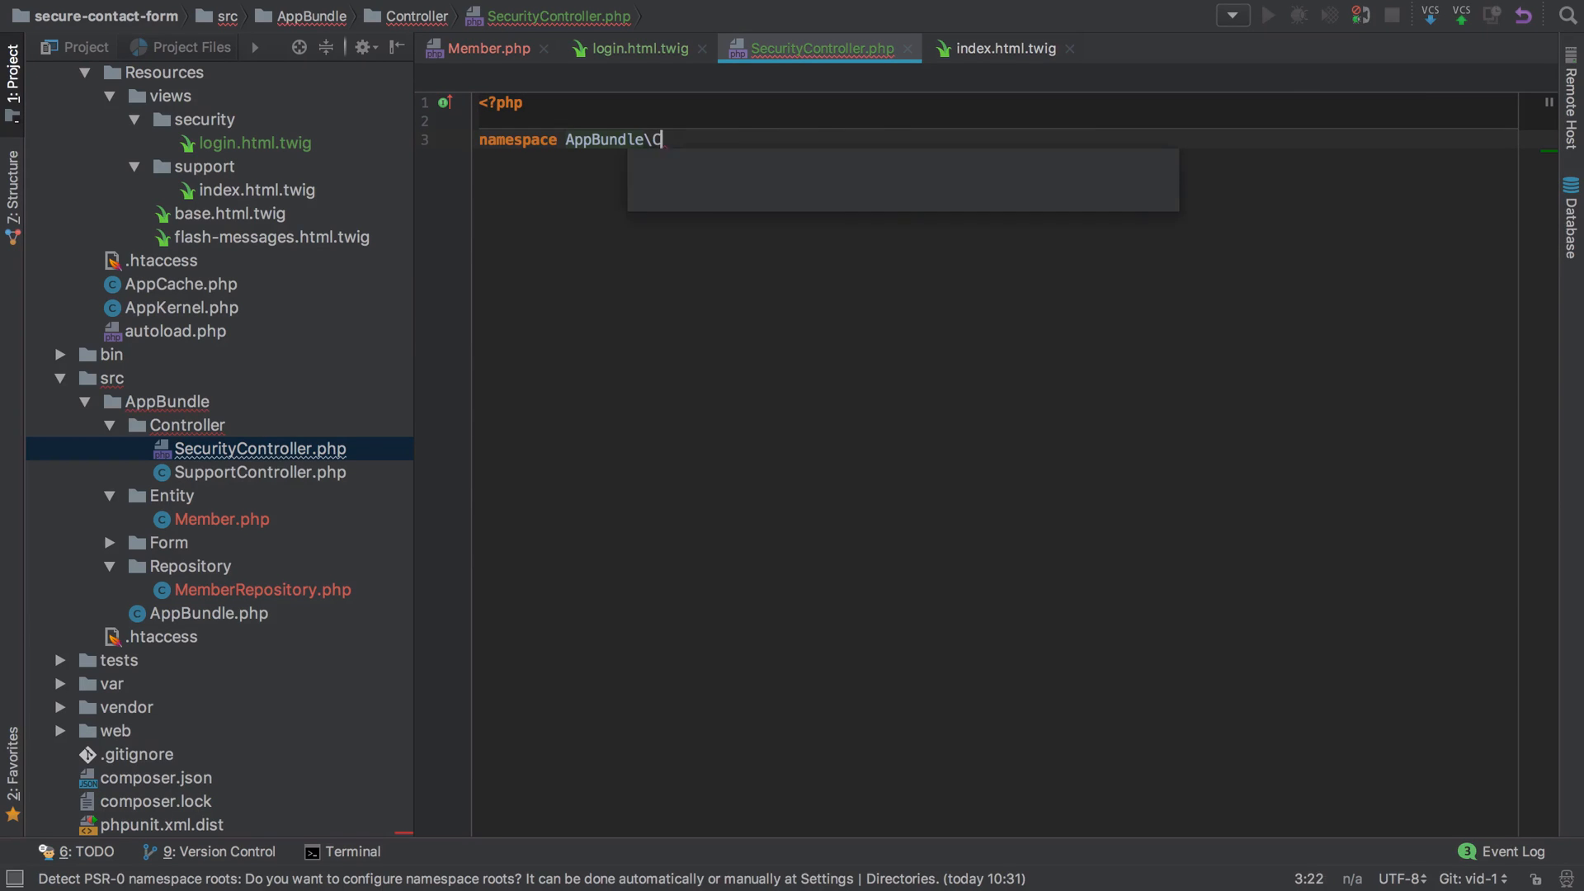
text(ontroller;)
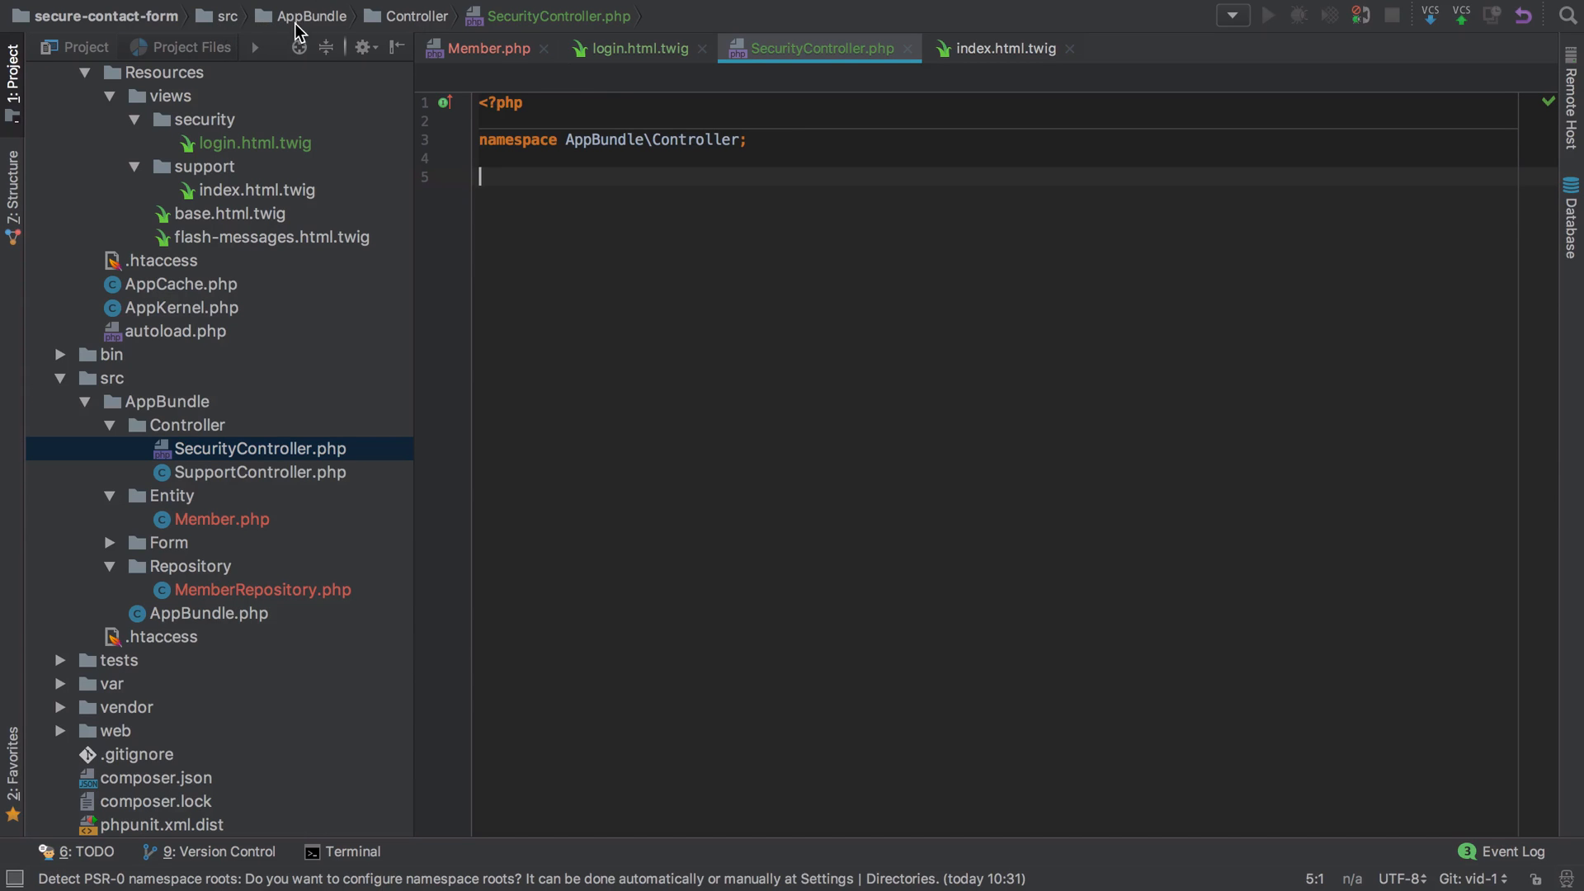
Step: Declare class SecurityController extending Controller
text(cla)
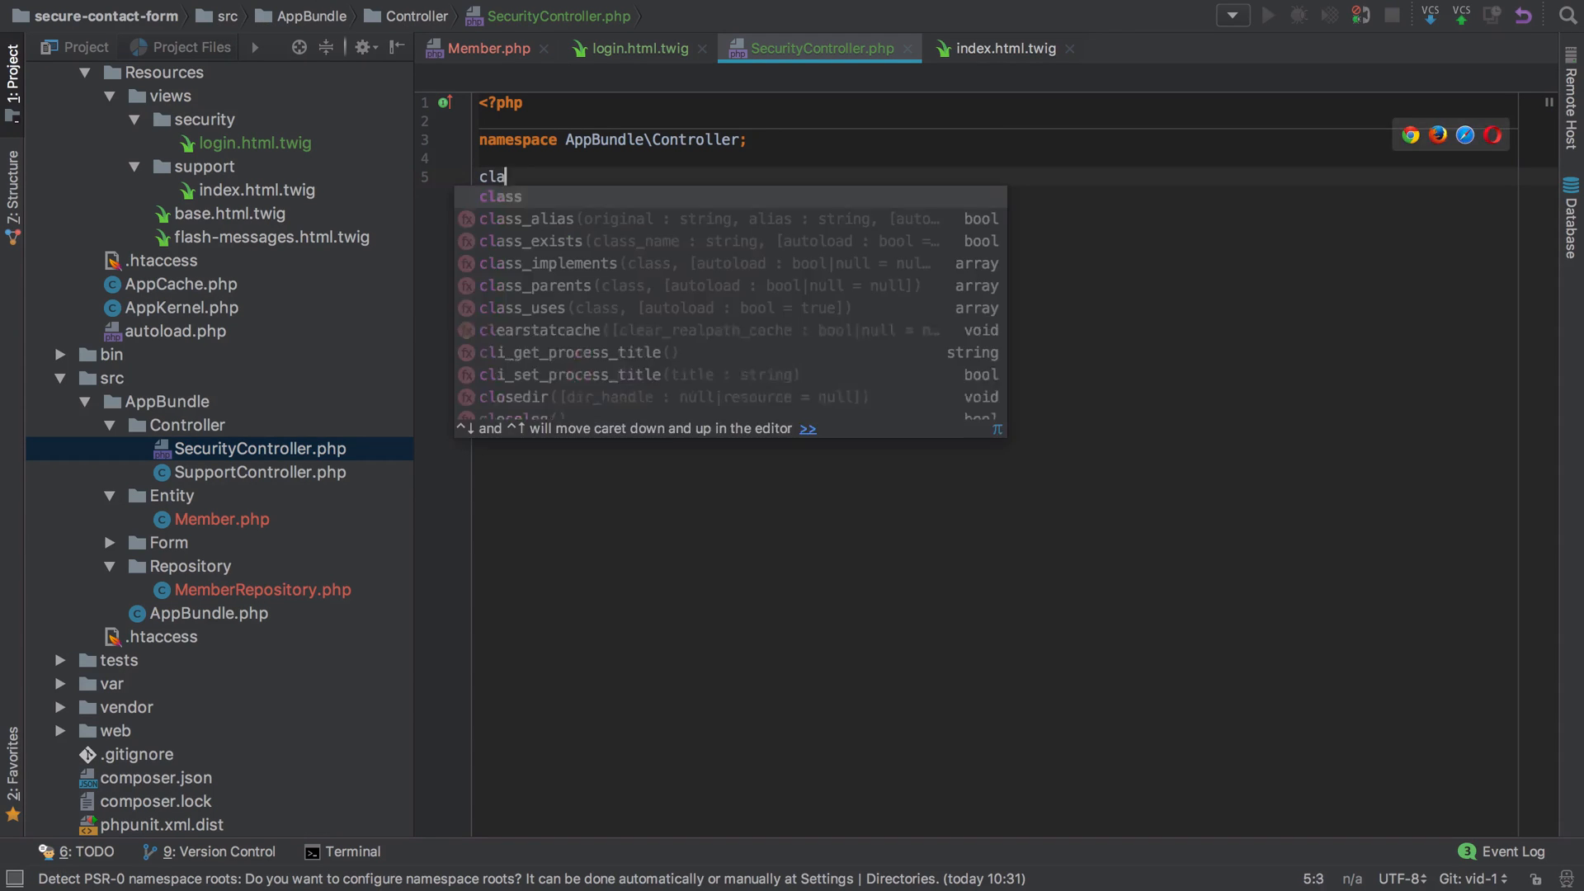
text(ss Security)
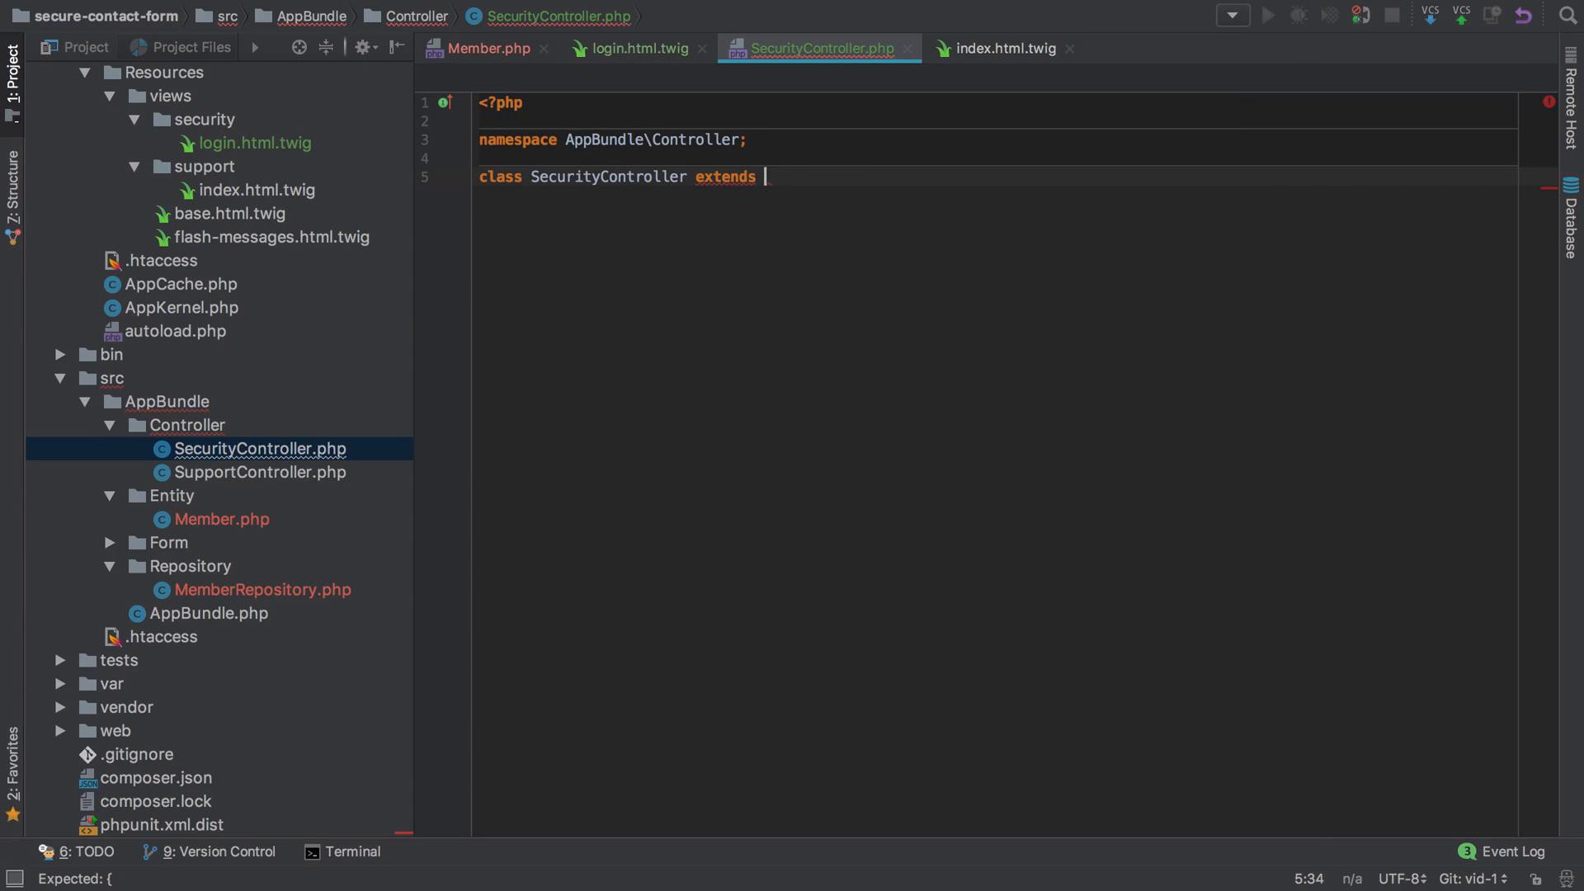
text(Controller)
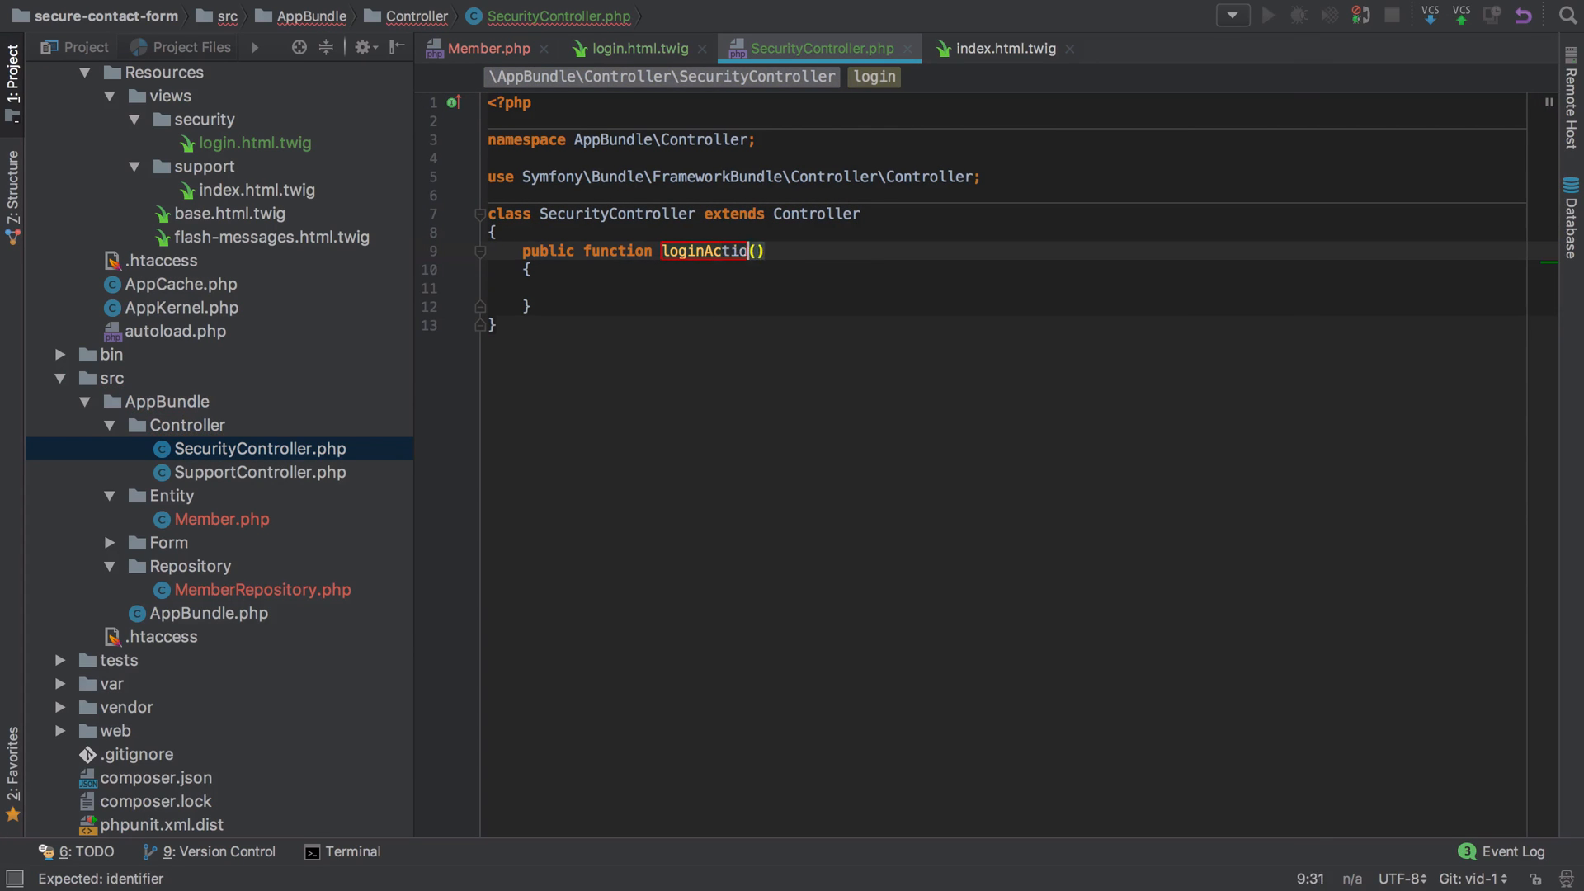
key(enter)
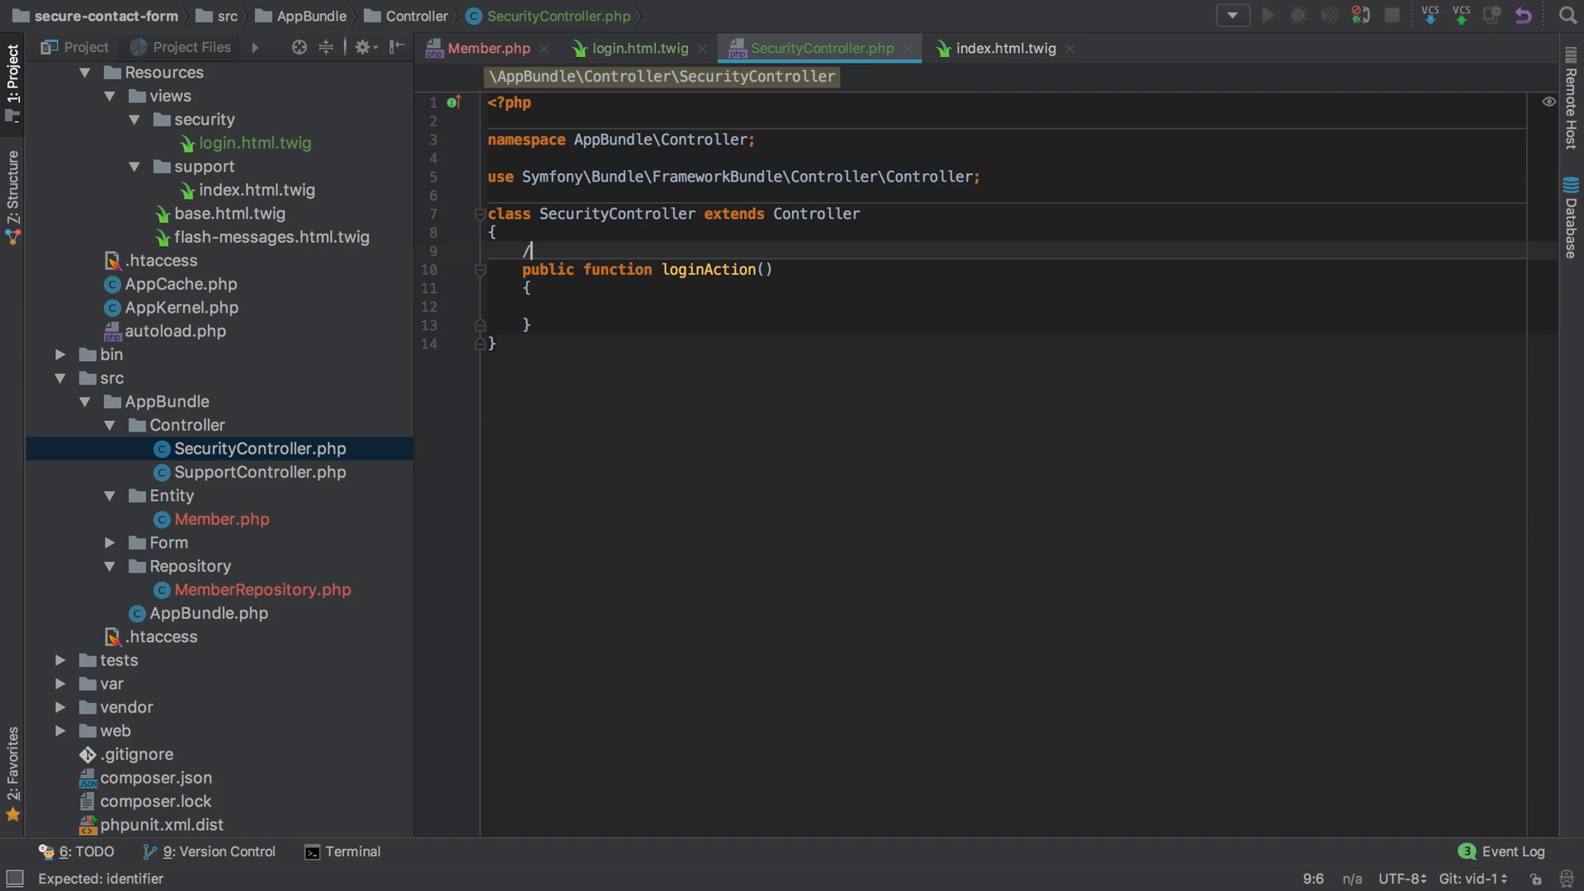
text(/**)
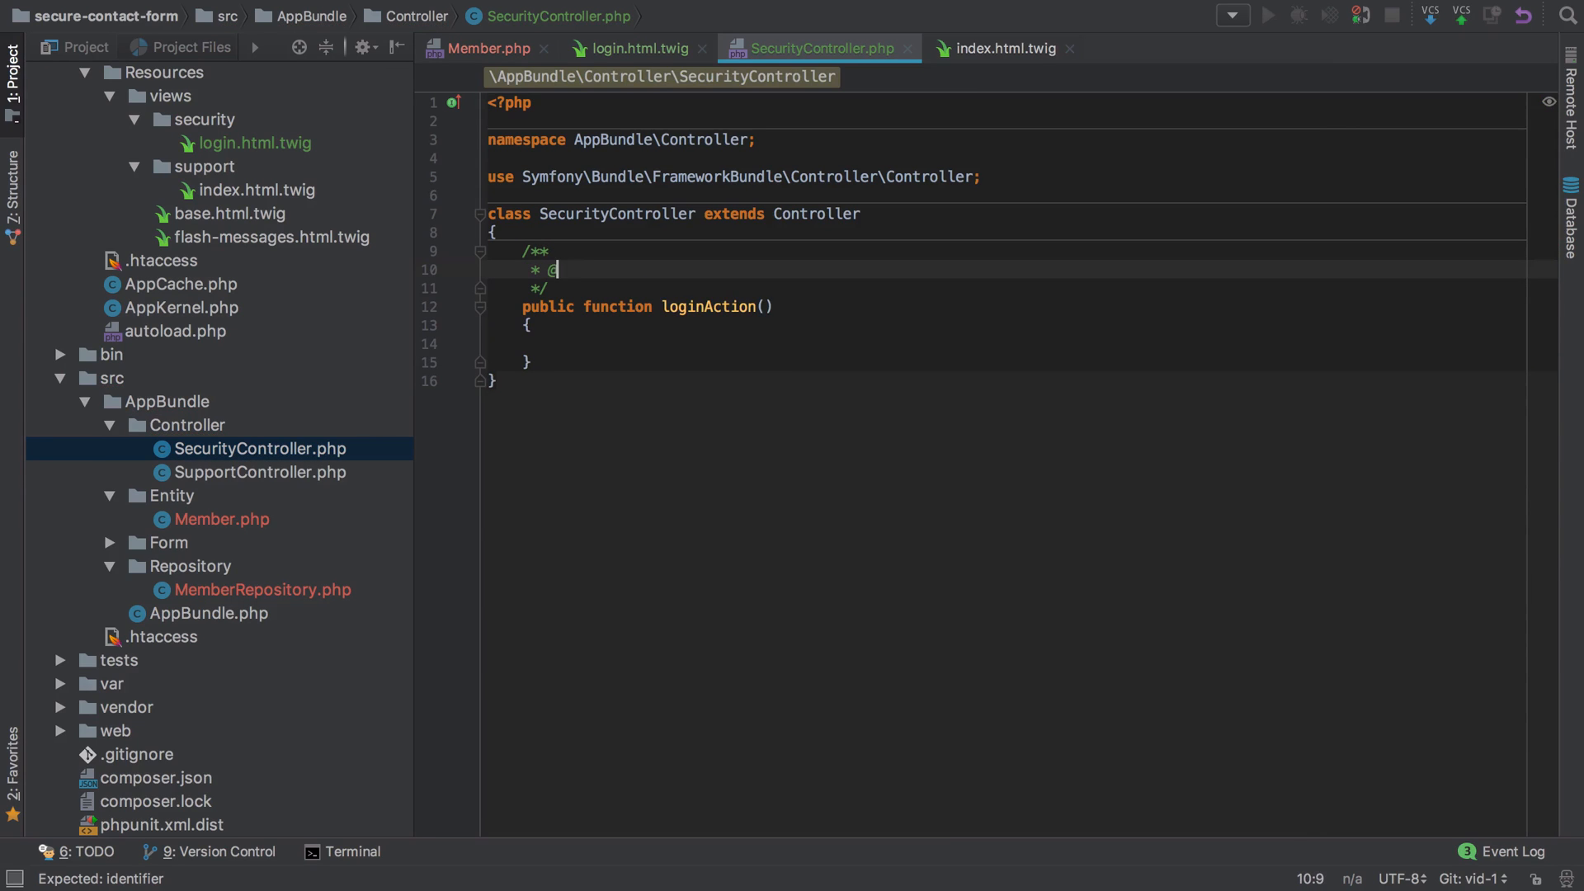
text(Route("/login",)
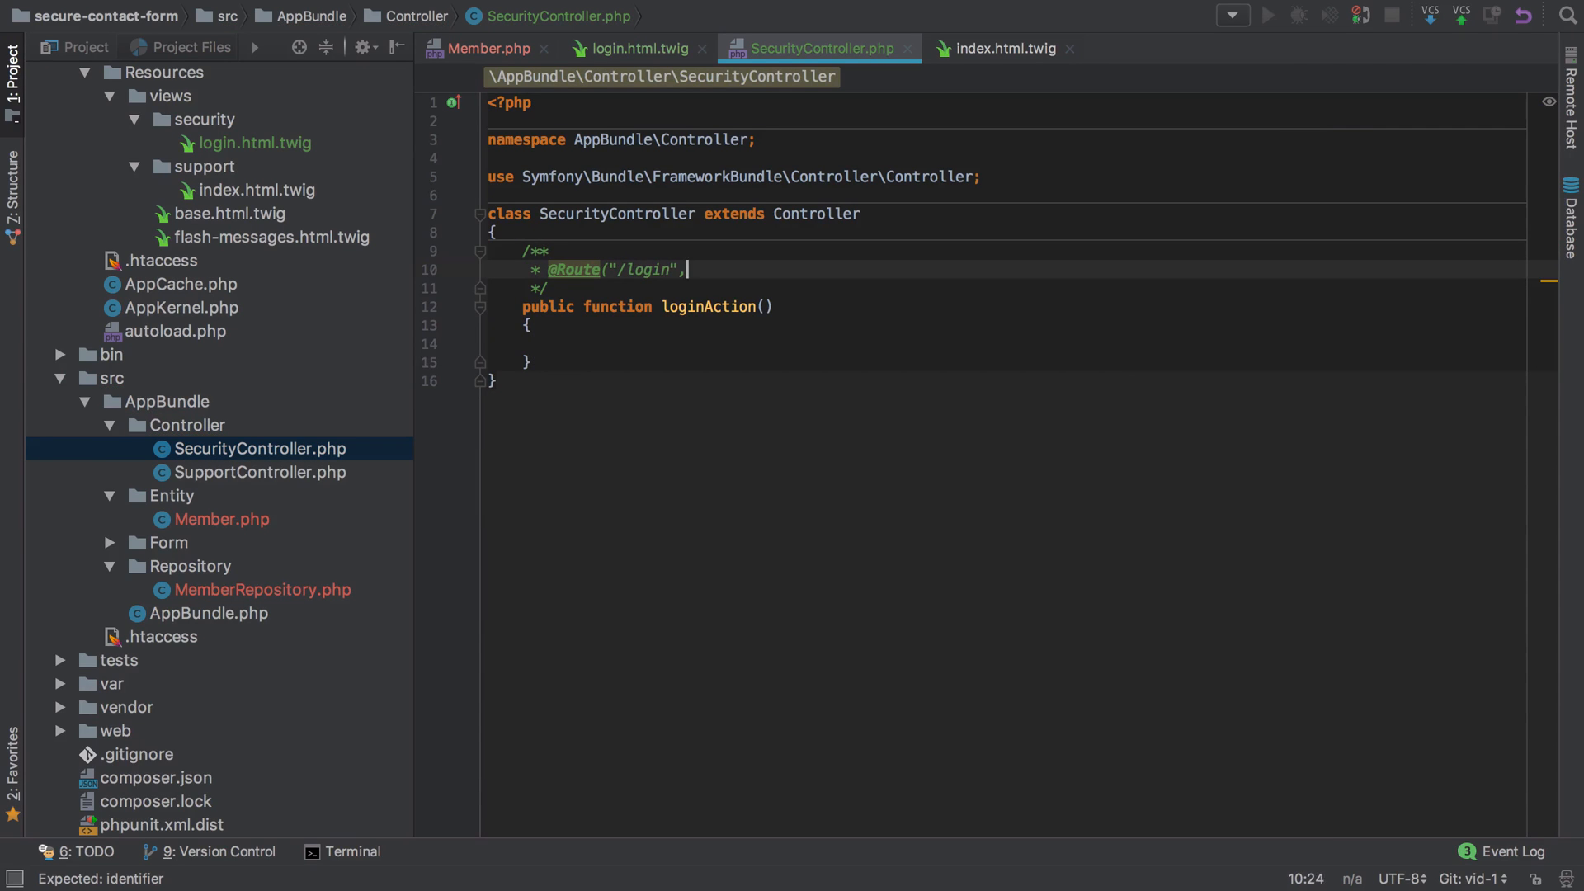
text(name="login)
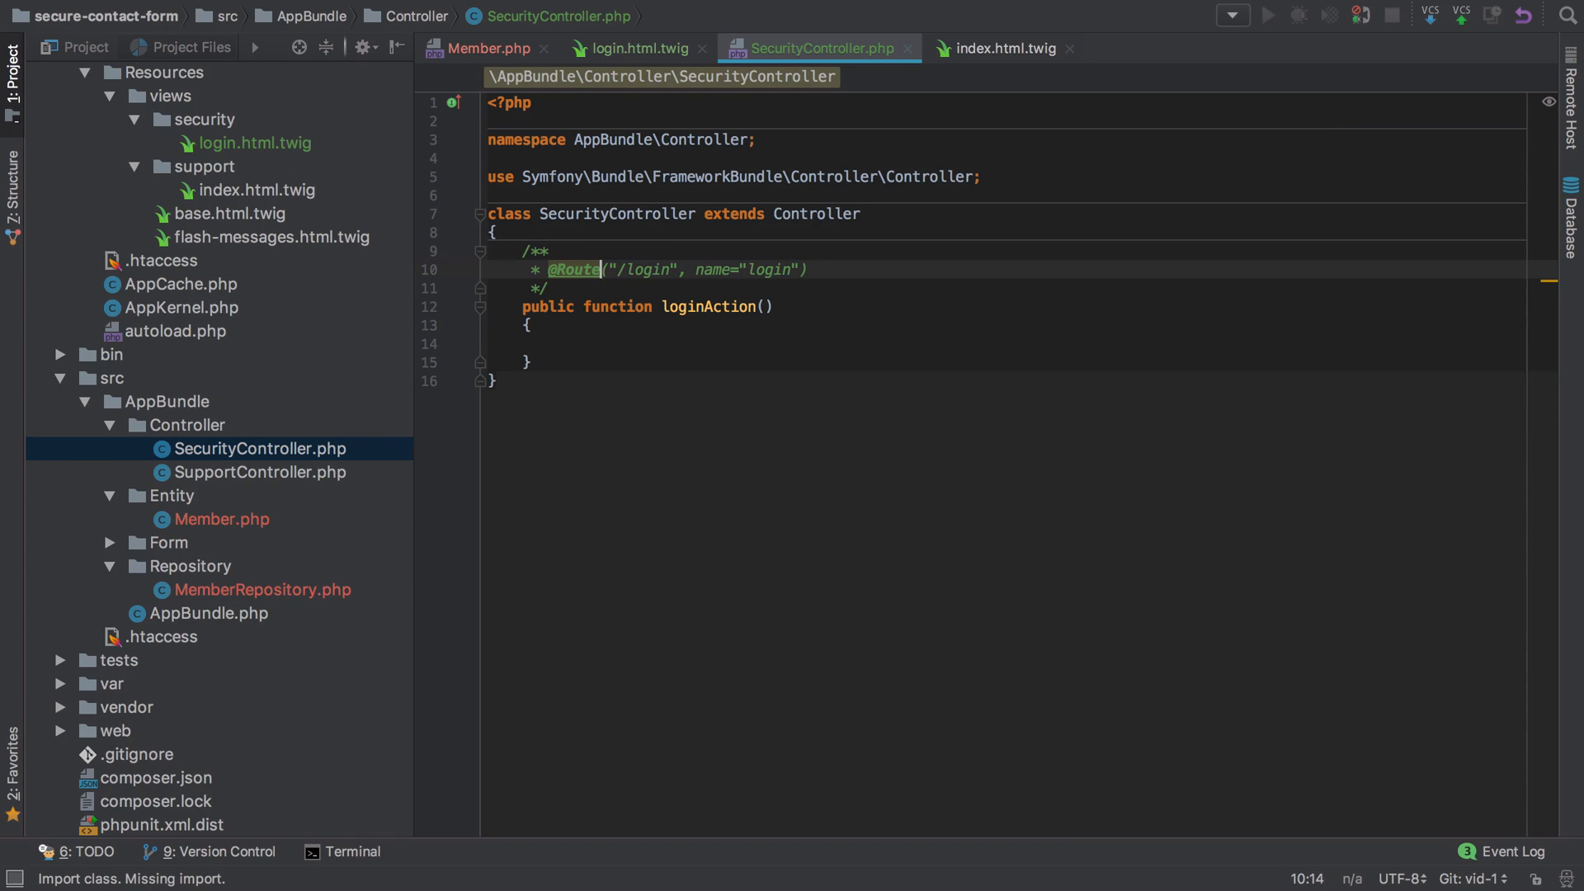
Step: Add the use statement for Sensio\Bundle\FrameworkExtraBundle\Configuration\Route
text(use)
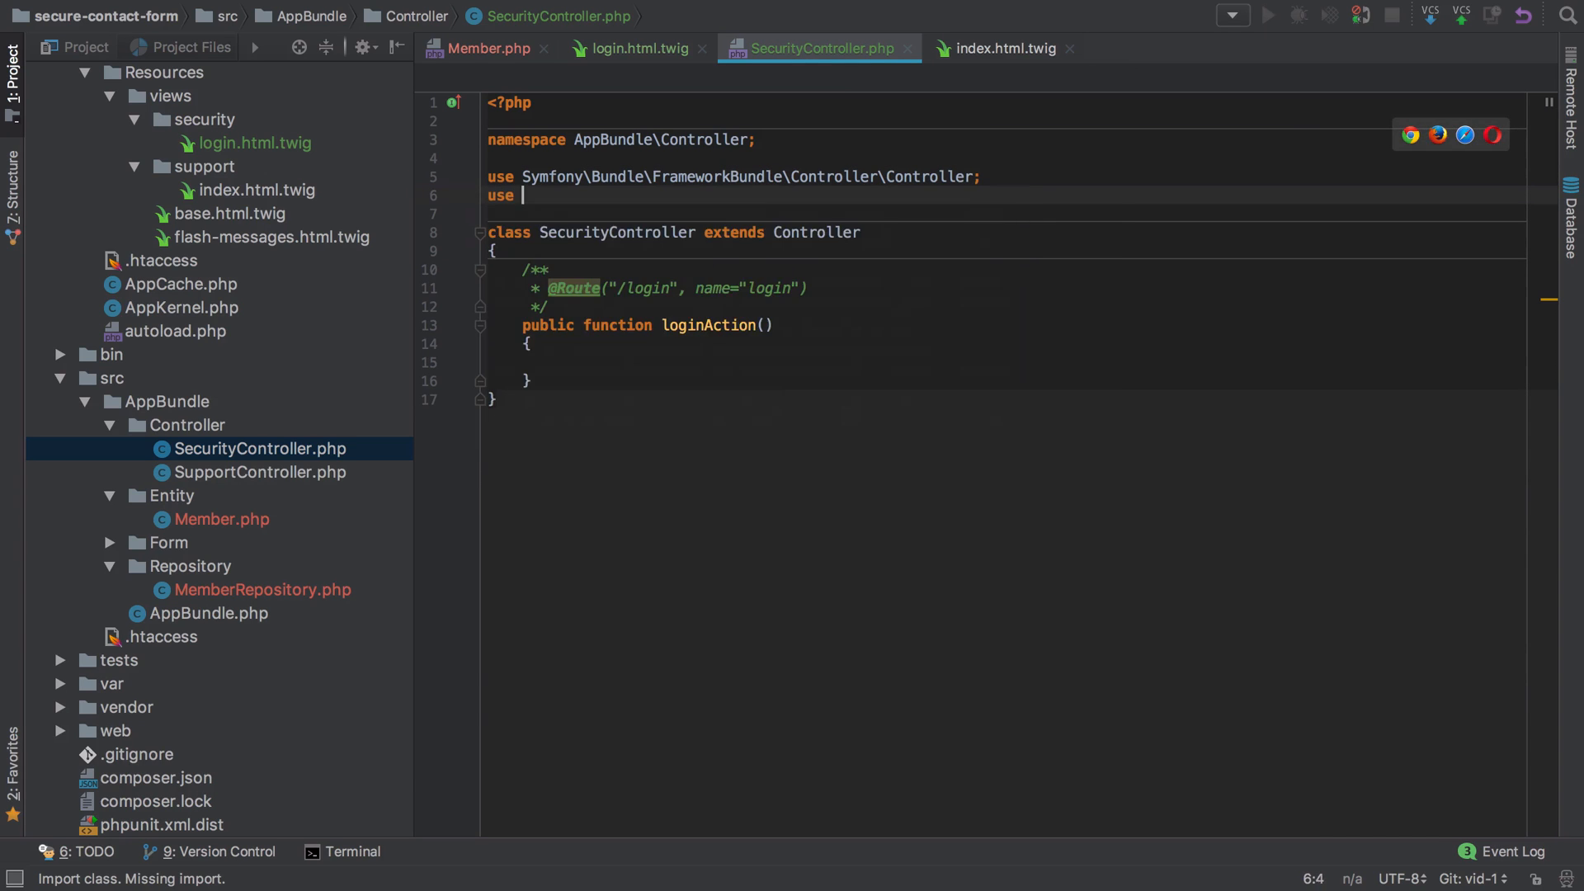
text(Sensio\Bundle\FrameworkExtraBundle\Configuration\Route;)
click(1009, 361)
text(return $this->render()
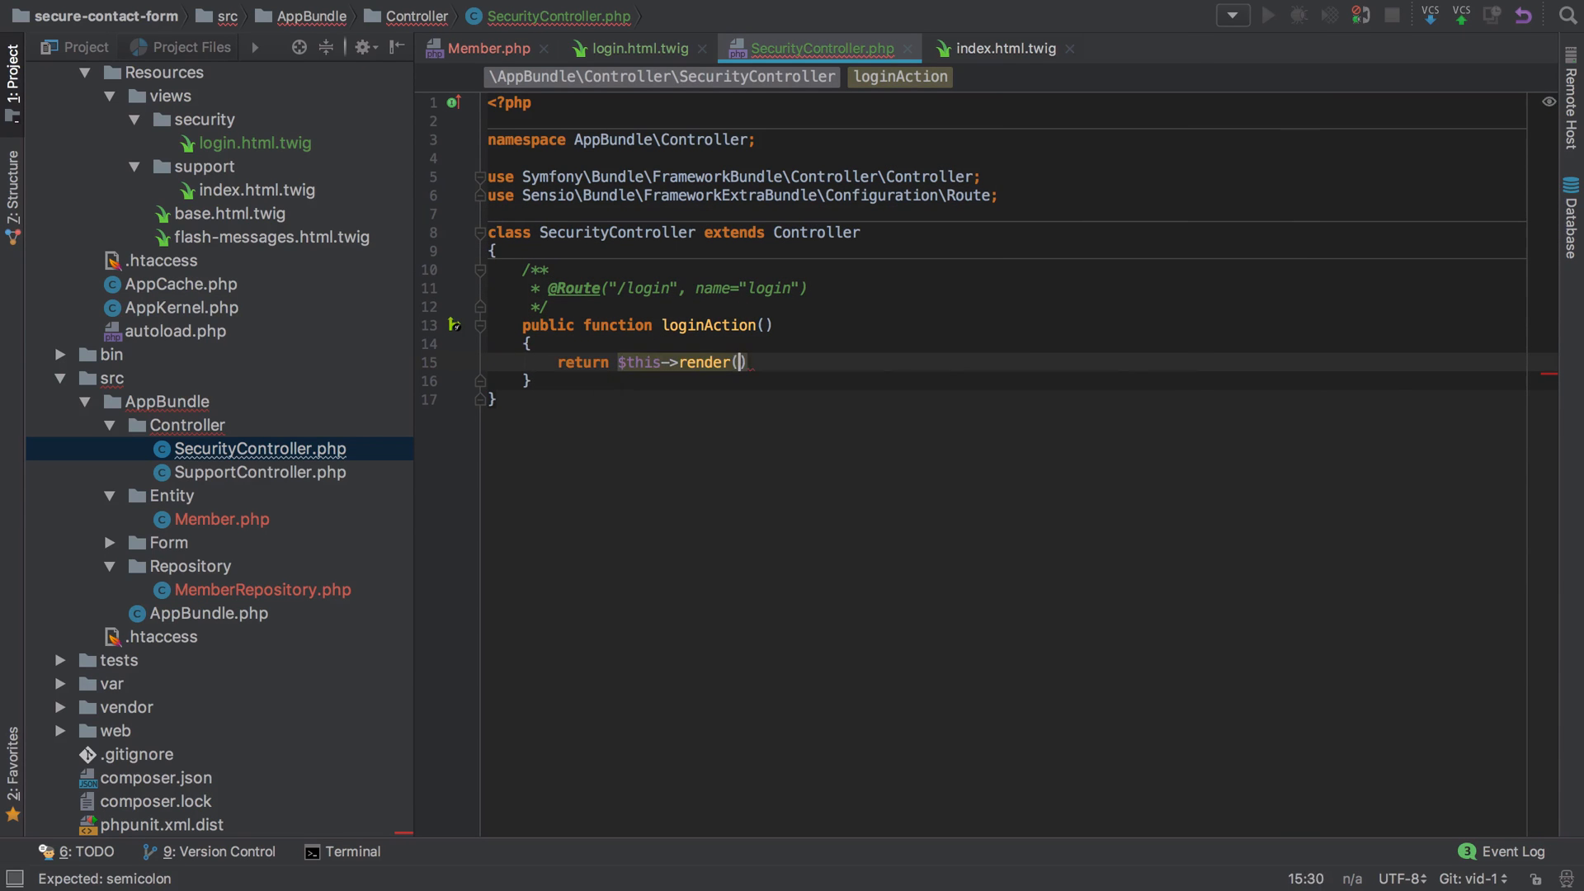
Step: Make loginAction render 'security/login.html.twig' with an empty parameters array, then move to index.html.twig
text('security/login.html.twig')
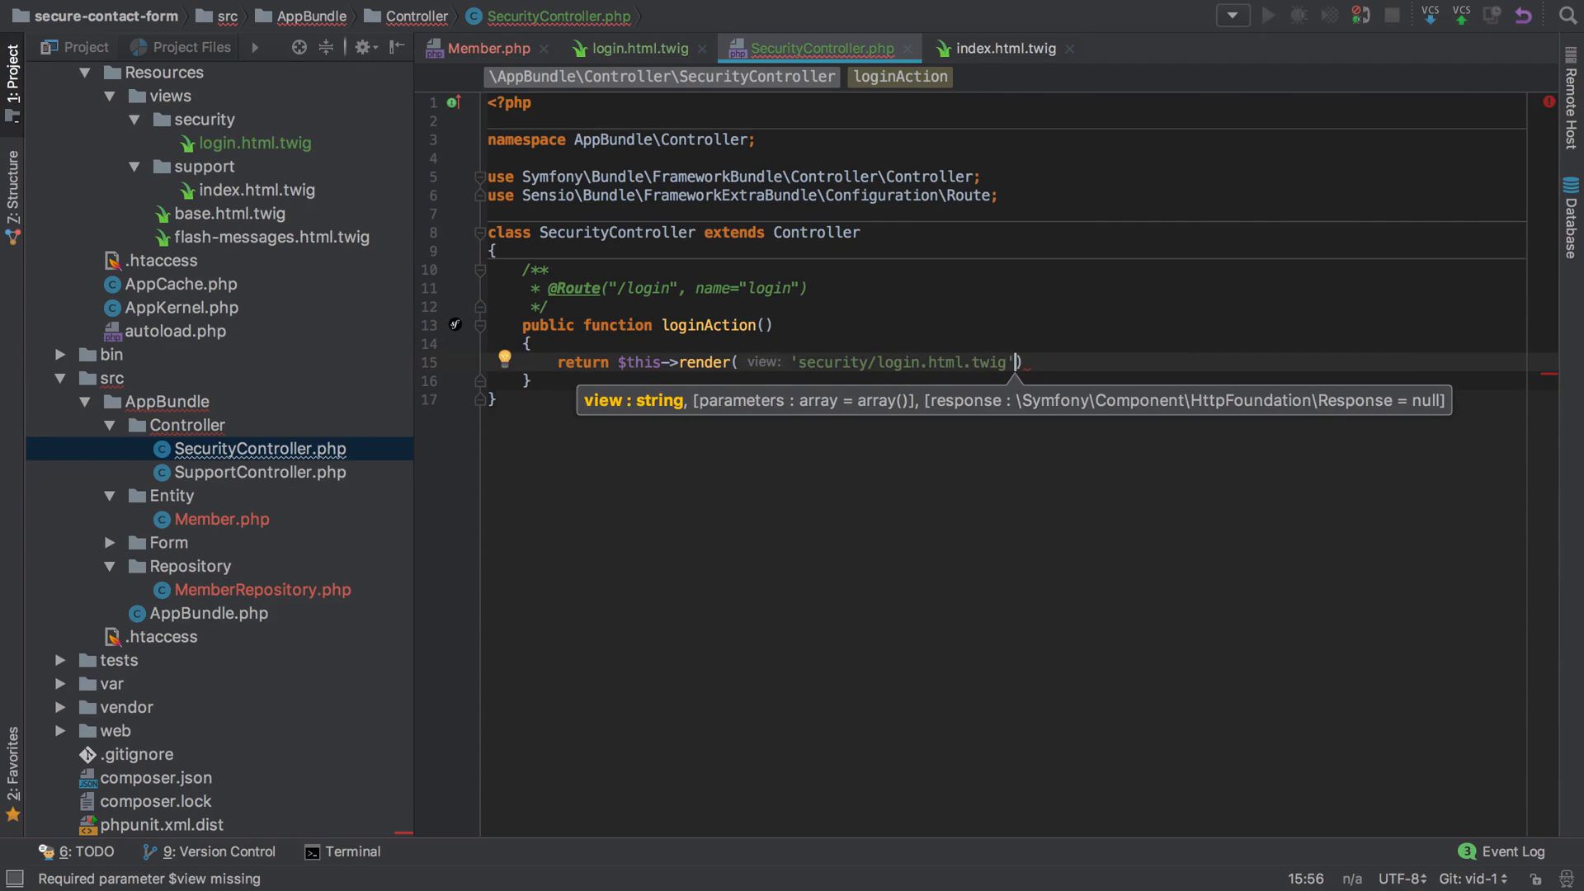
text(, [)
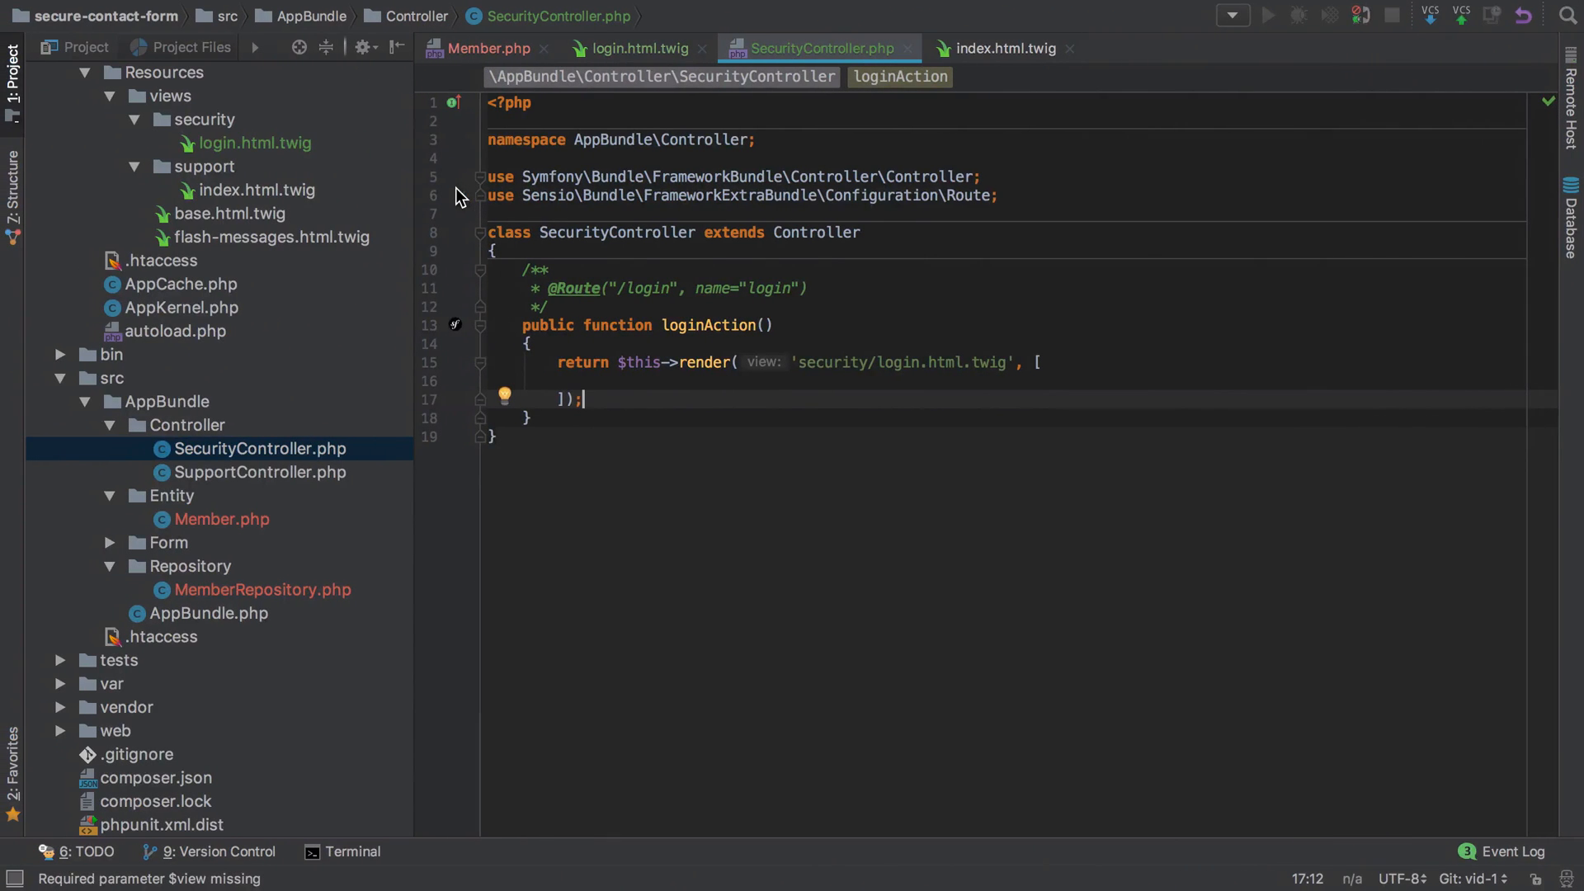
click(1002, 48)
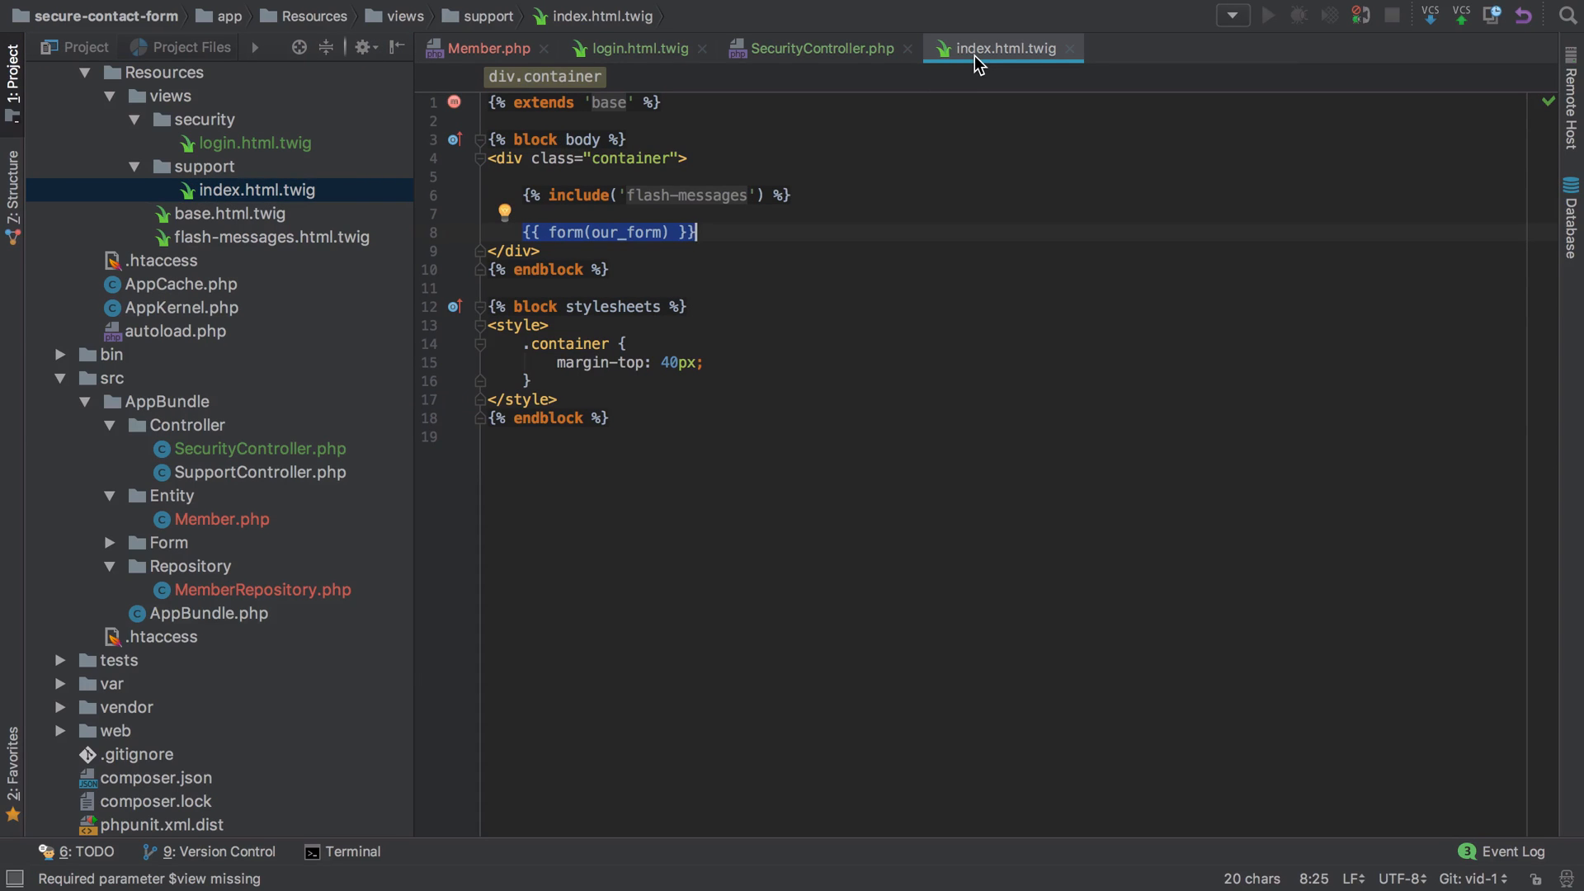
mouse_move(584, 194)
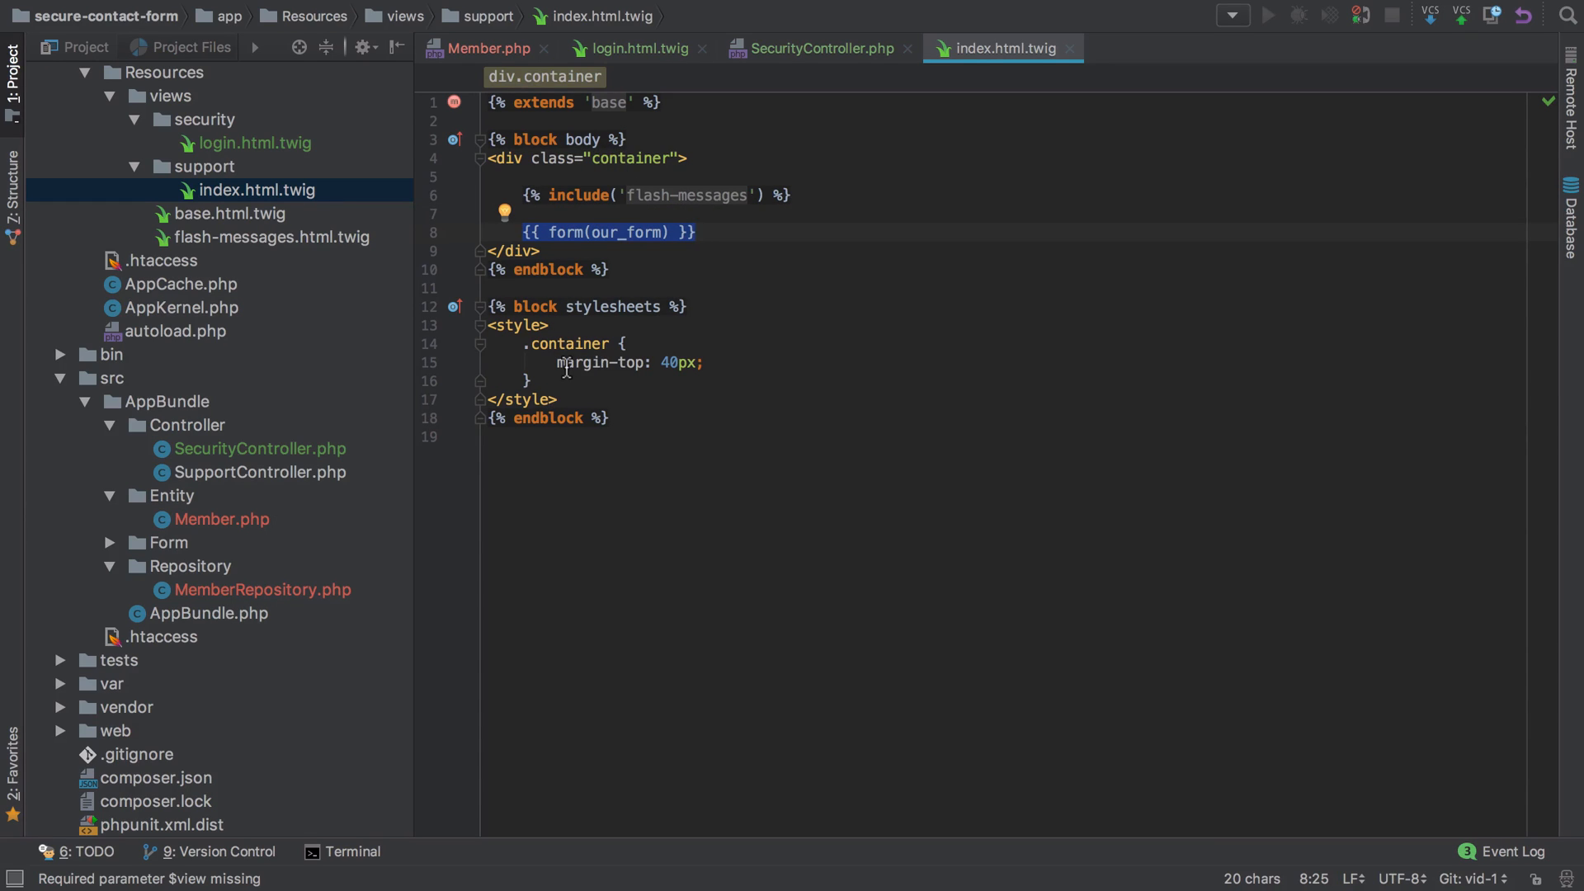
Step: Select the web folder in the Project tree and bring up its context menu
click(116, 684)
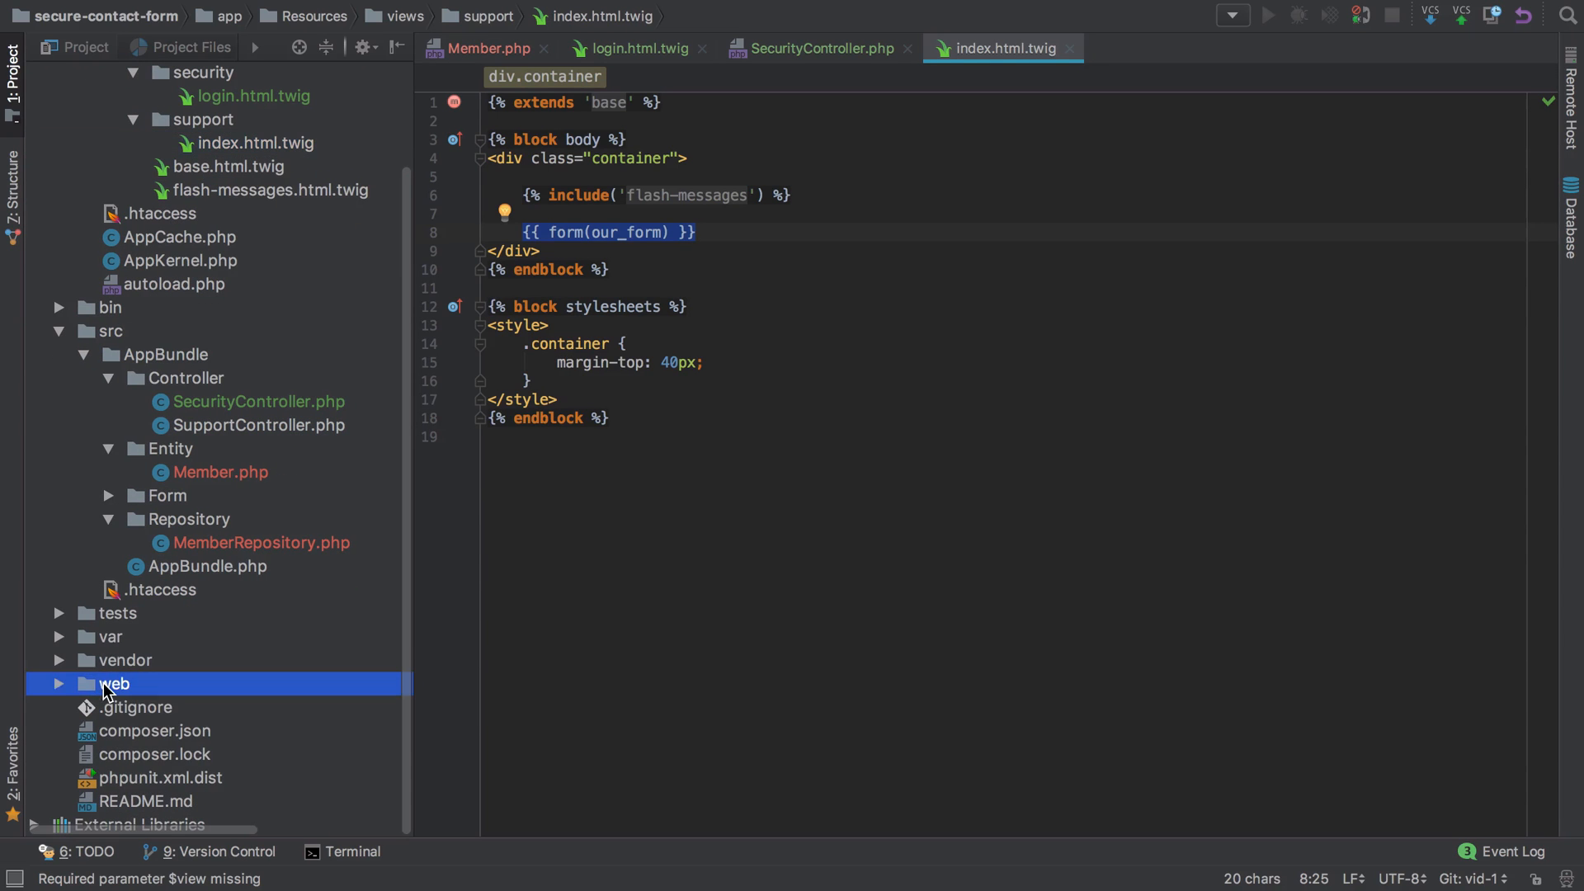
right_click(115, 684)
text(cs)
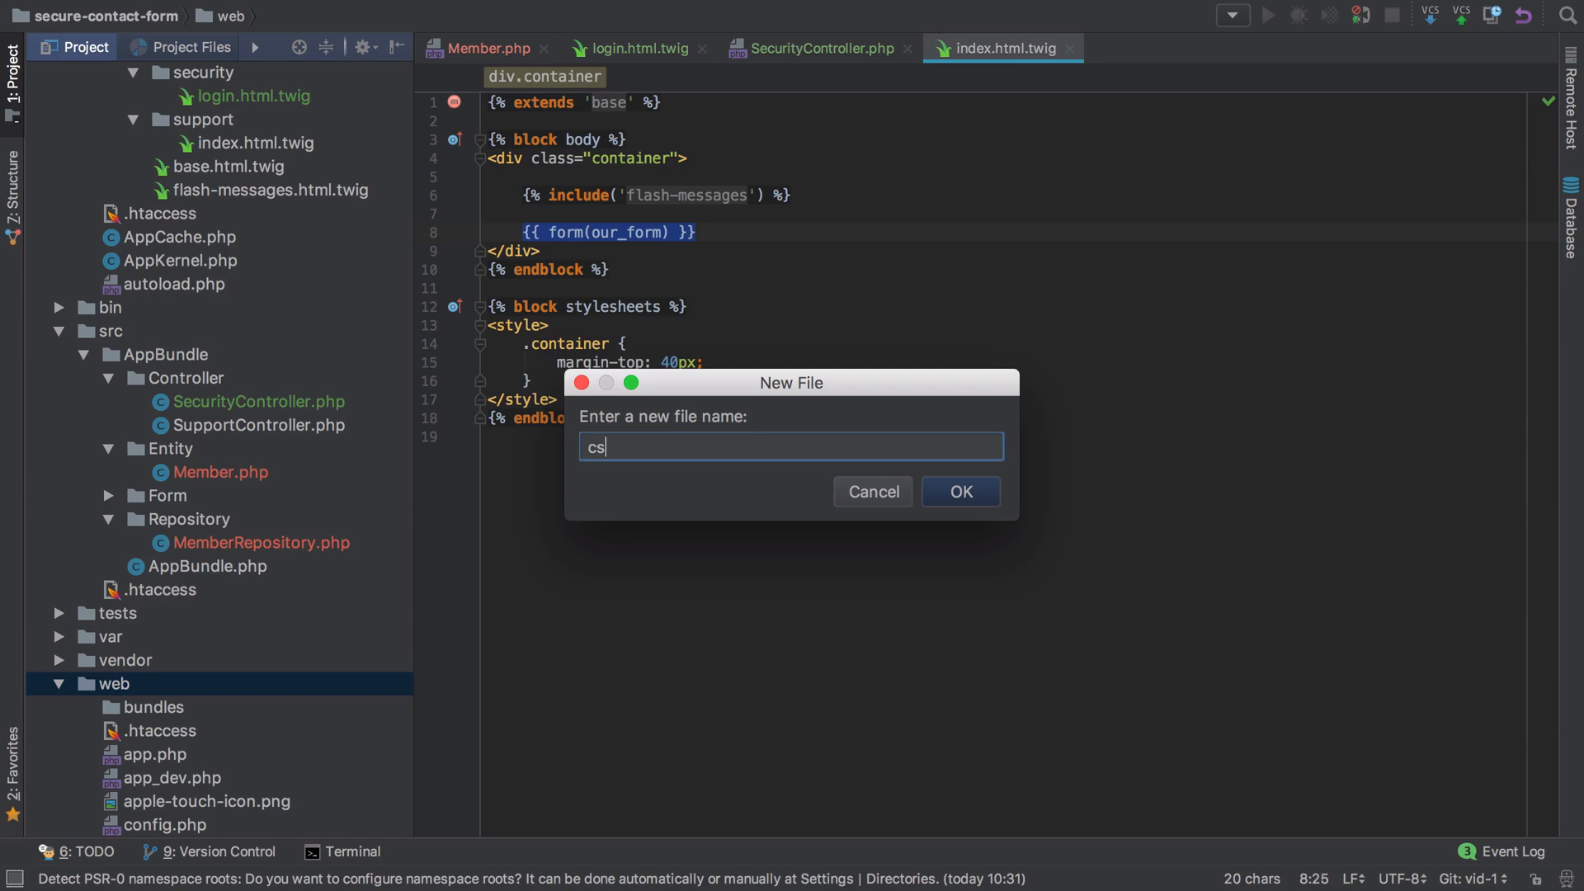
Step: Create css/styles.css under web, check it among the tabs, and switch to base.html.twig
click(871, 491)
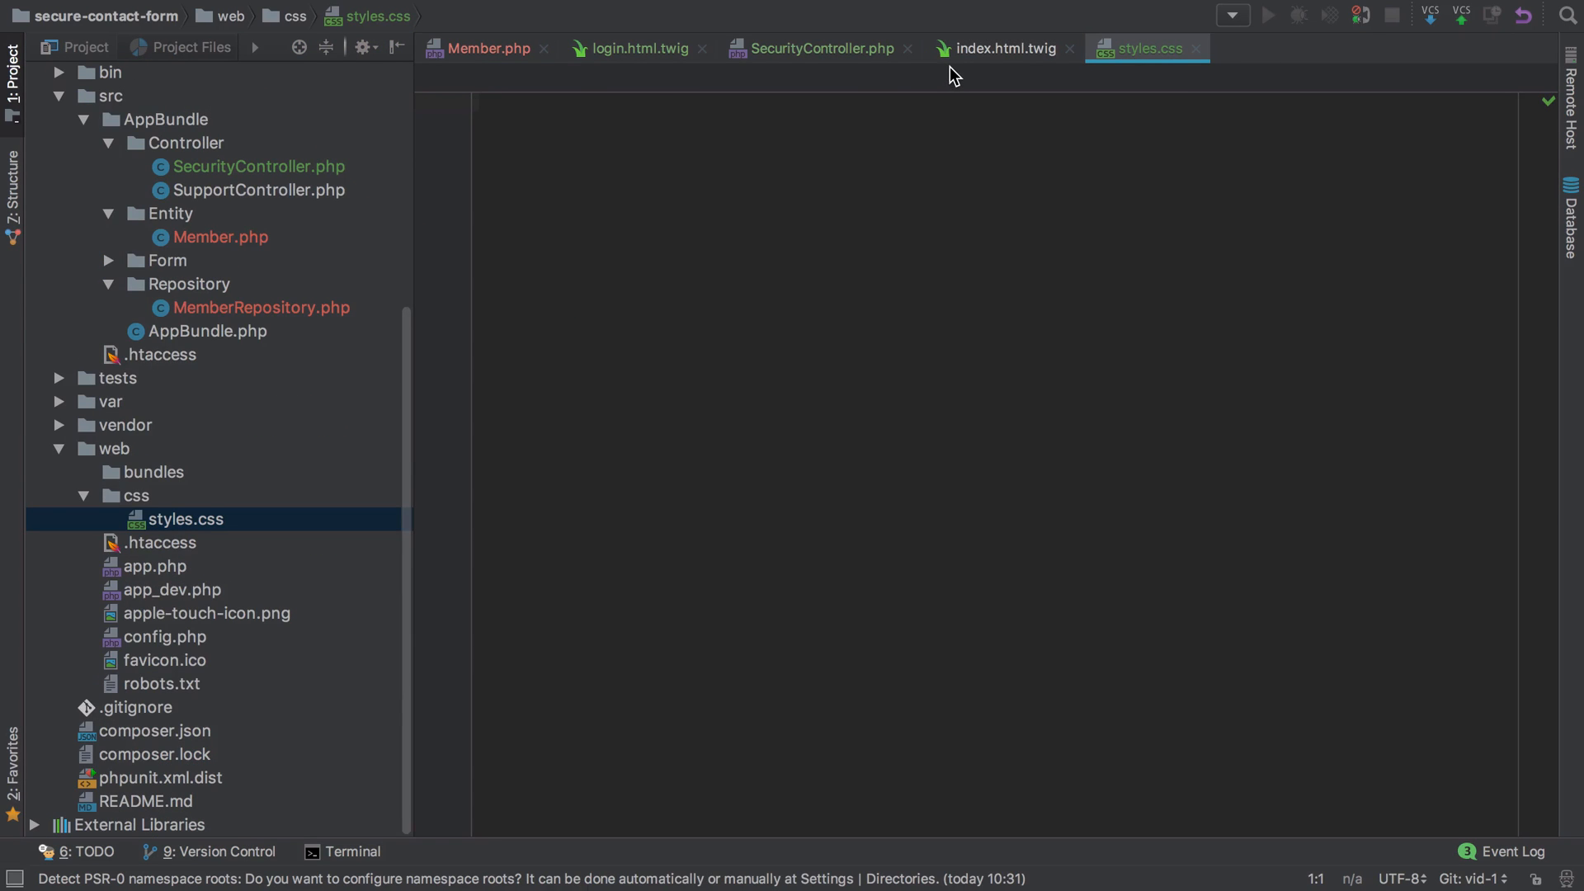
click(1000, 48)
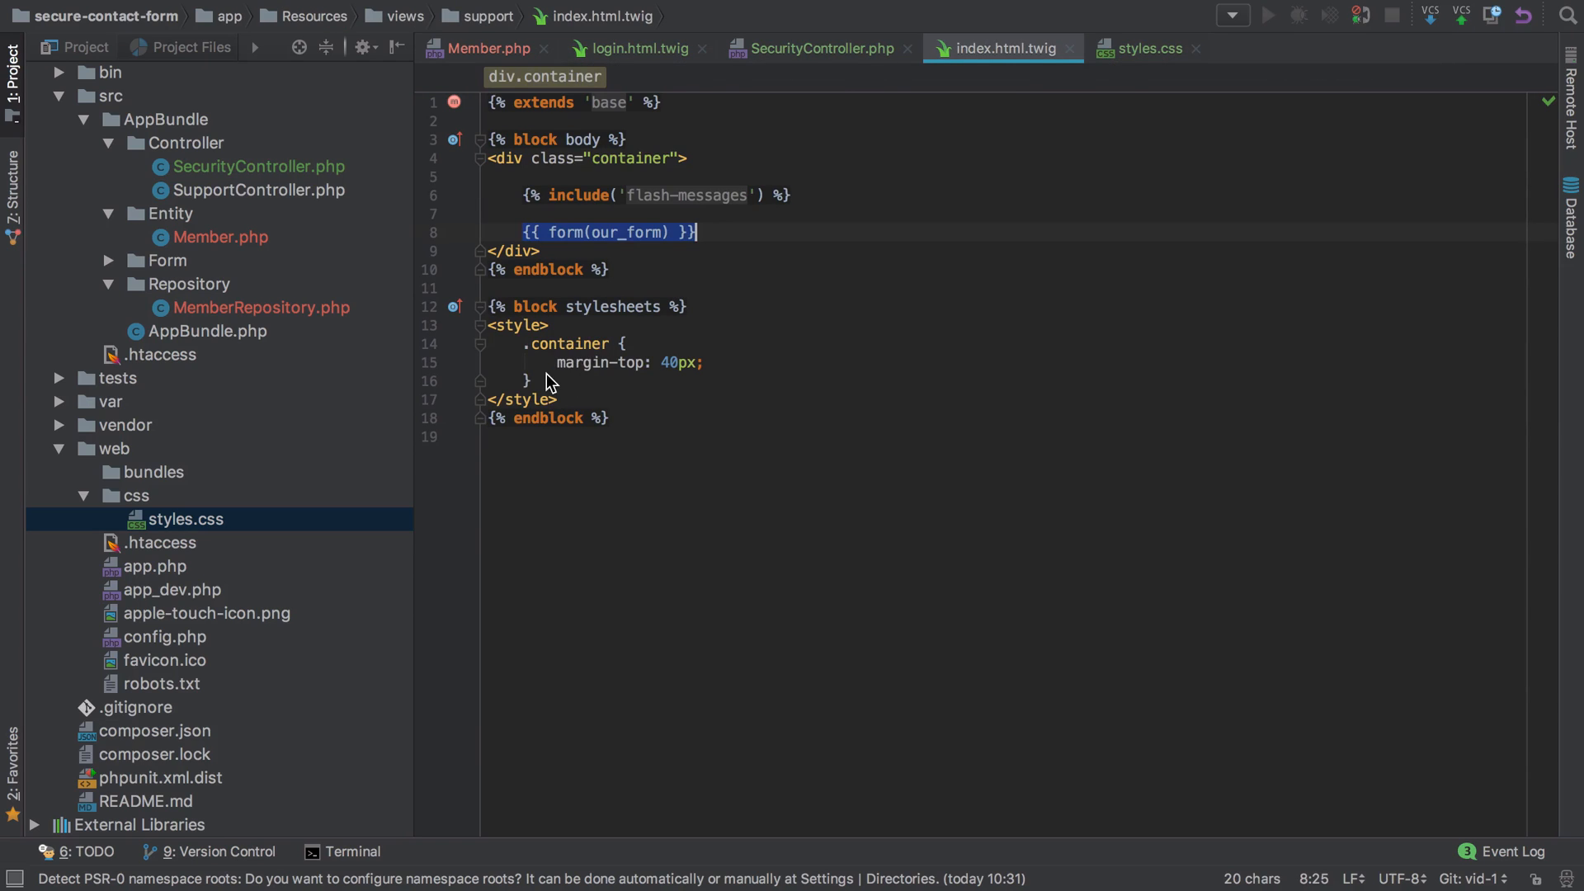
click(1147, 48)
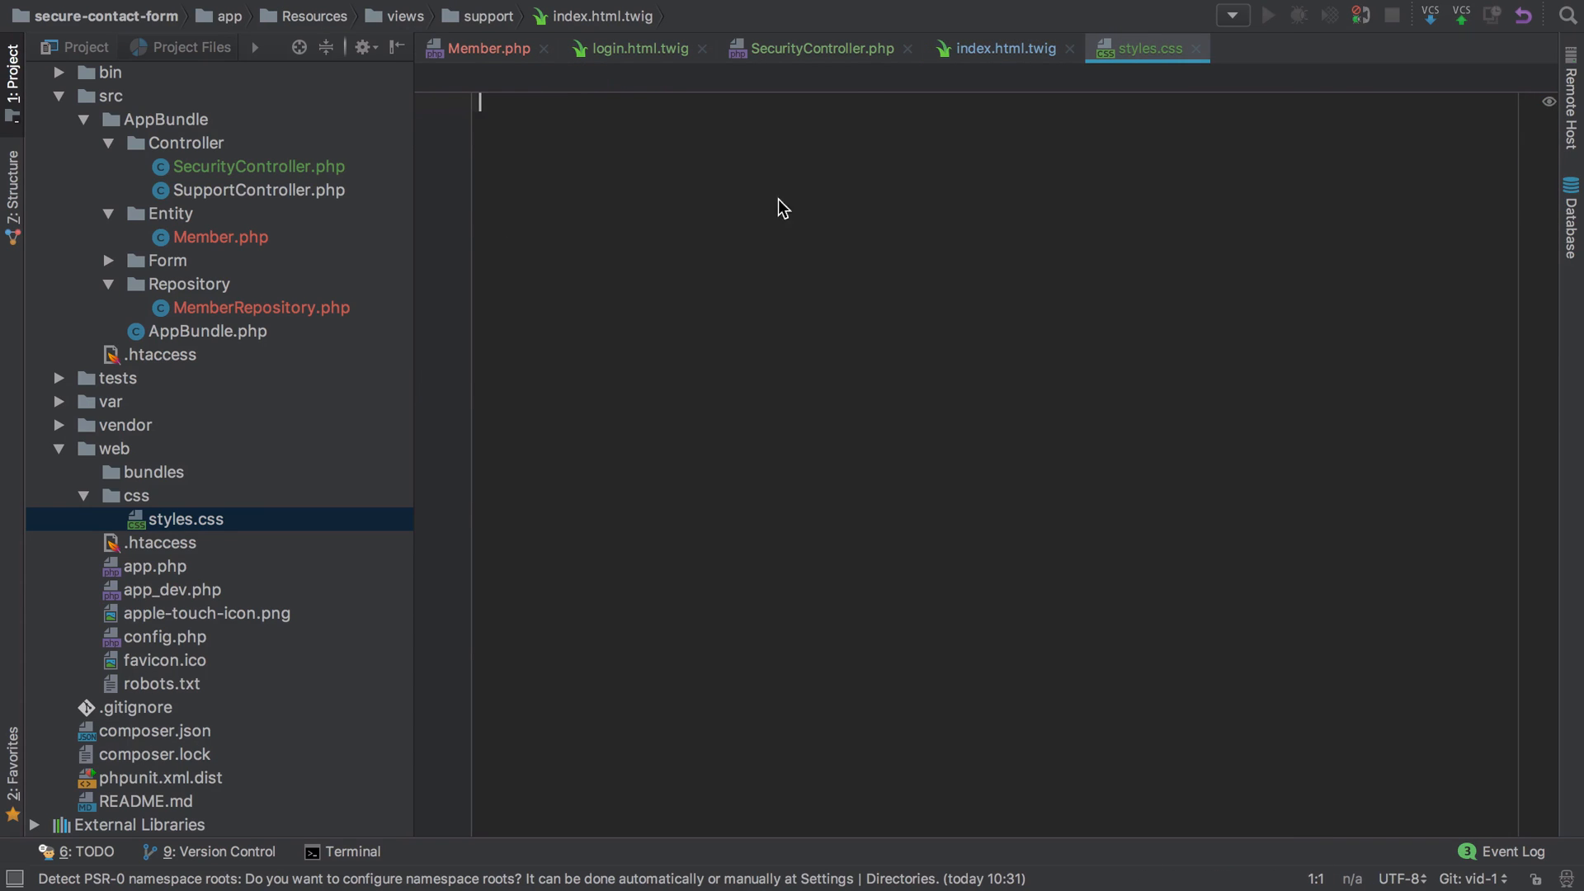
click(1002, 48)
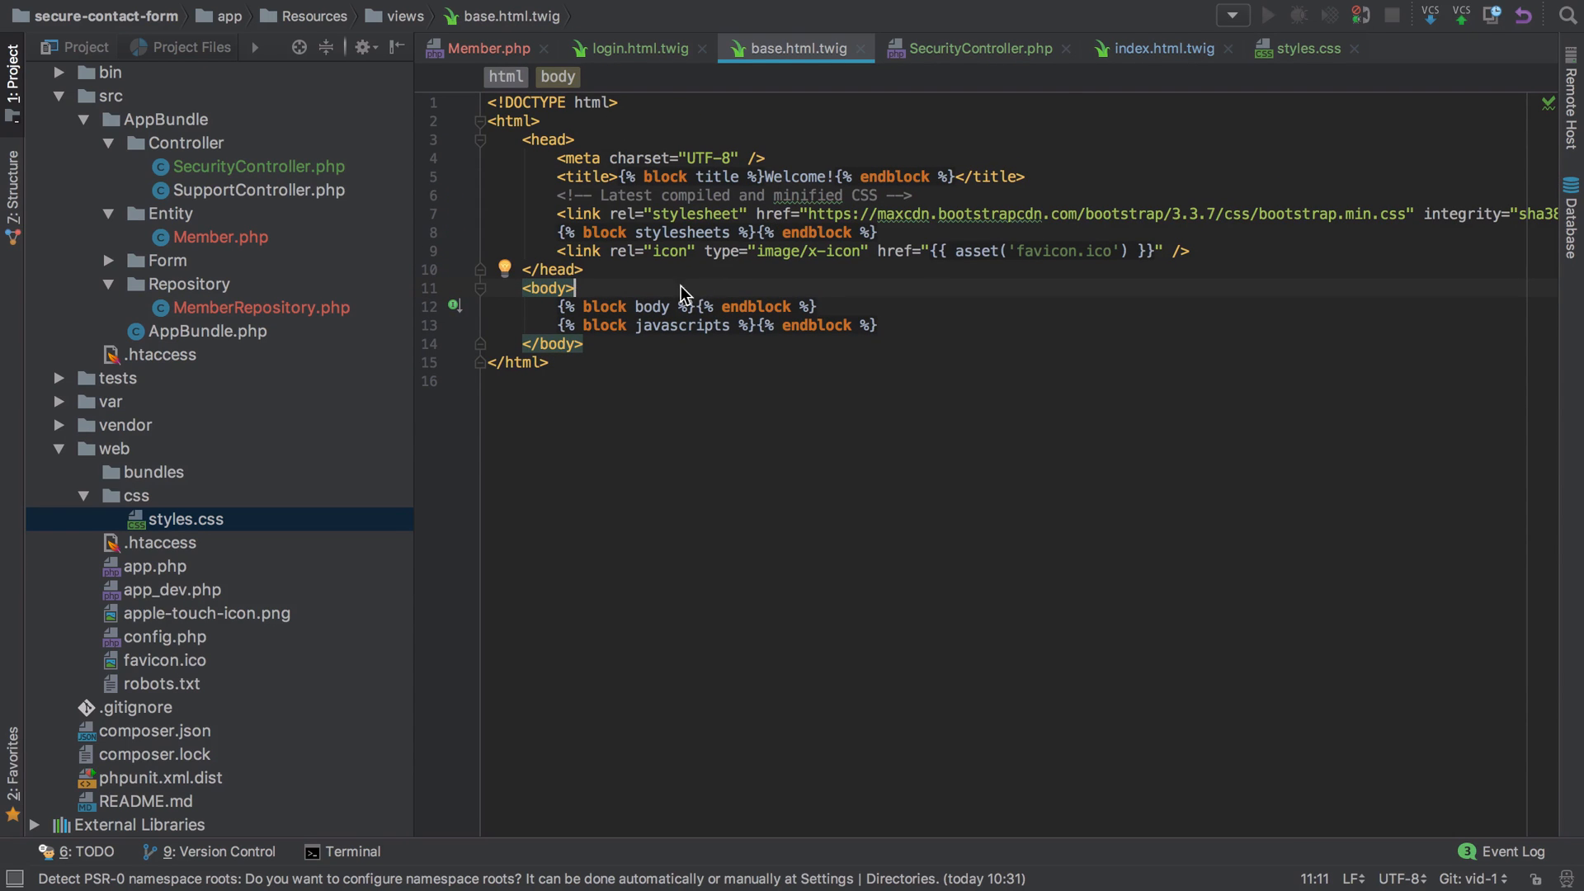
Step: Move the container div and flash-messages include from index.html.twig into base.html.twig around the body block
click(1159, 47)
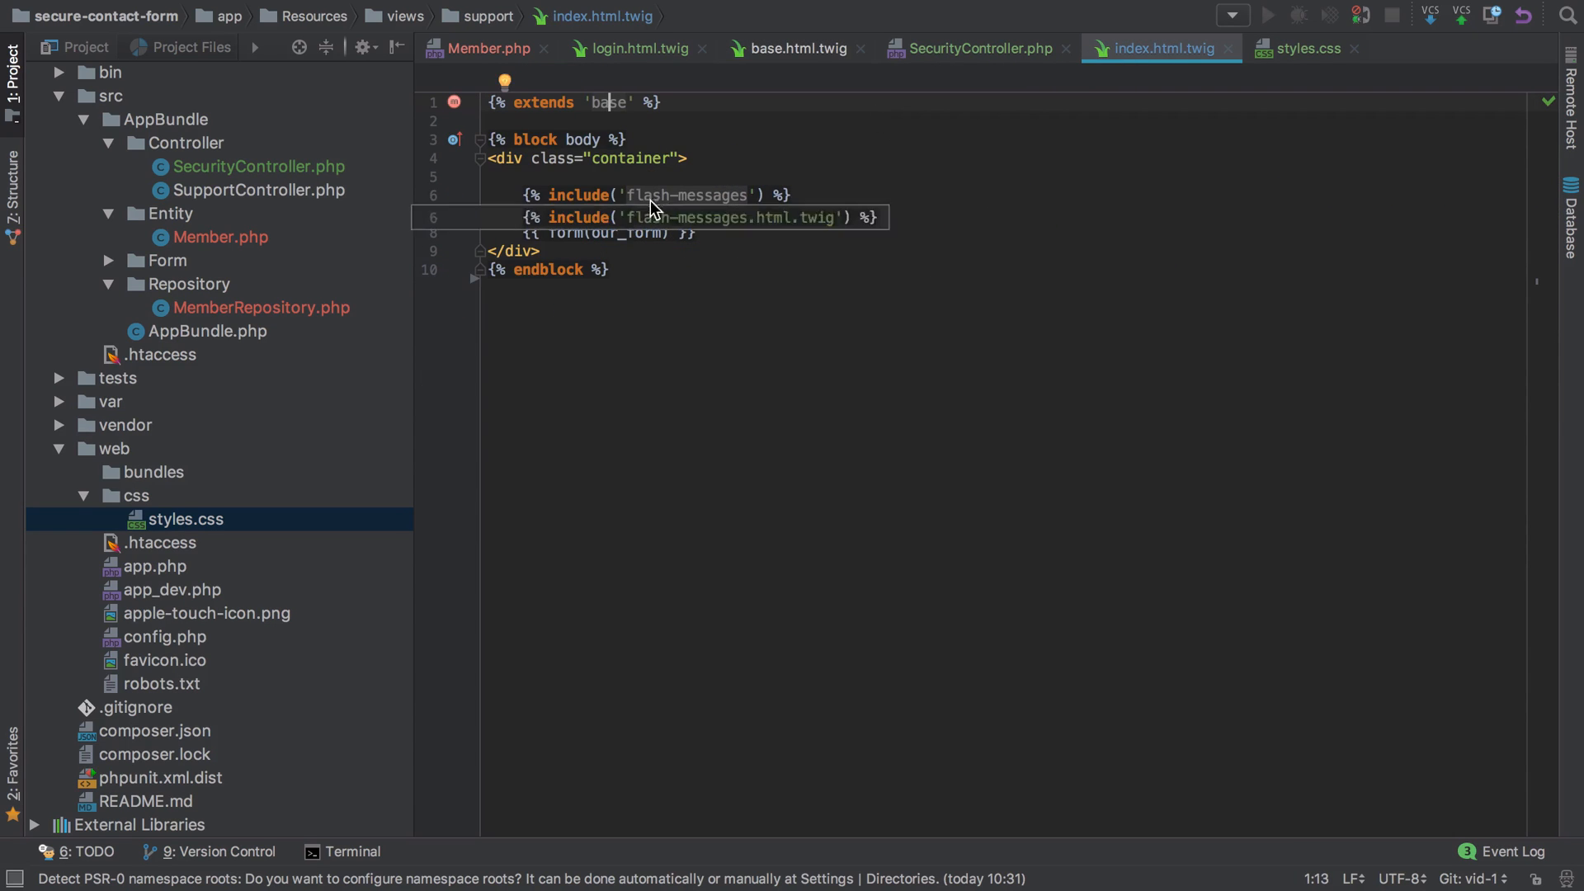
click(797, 48)
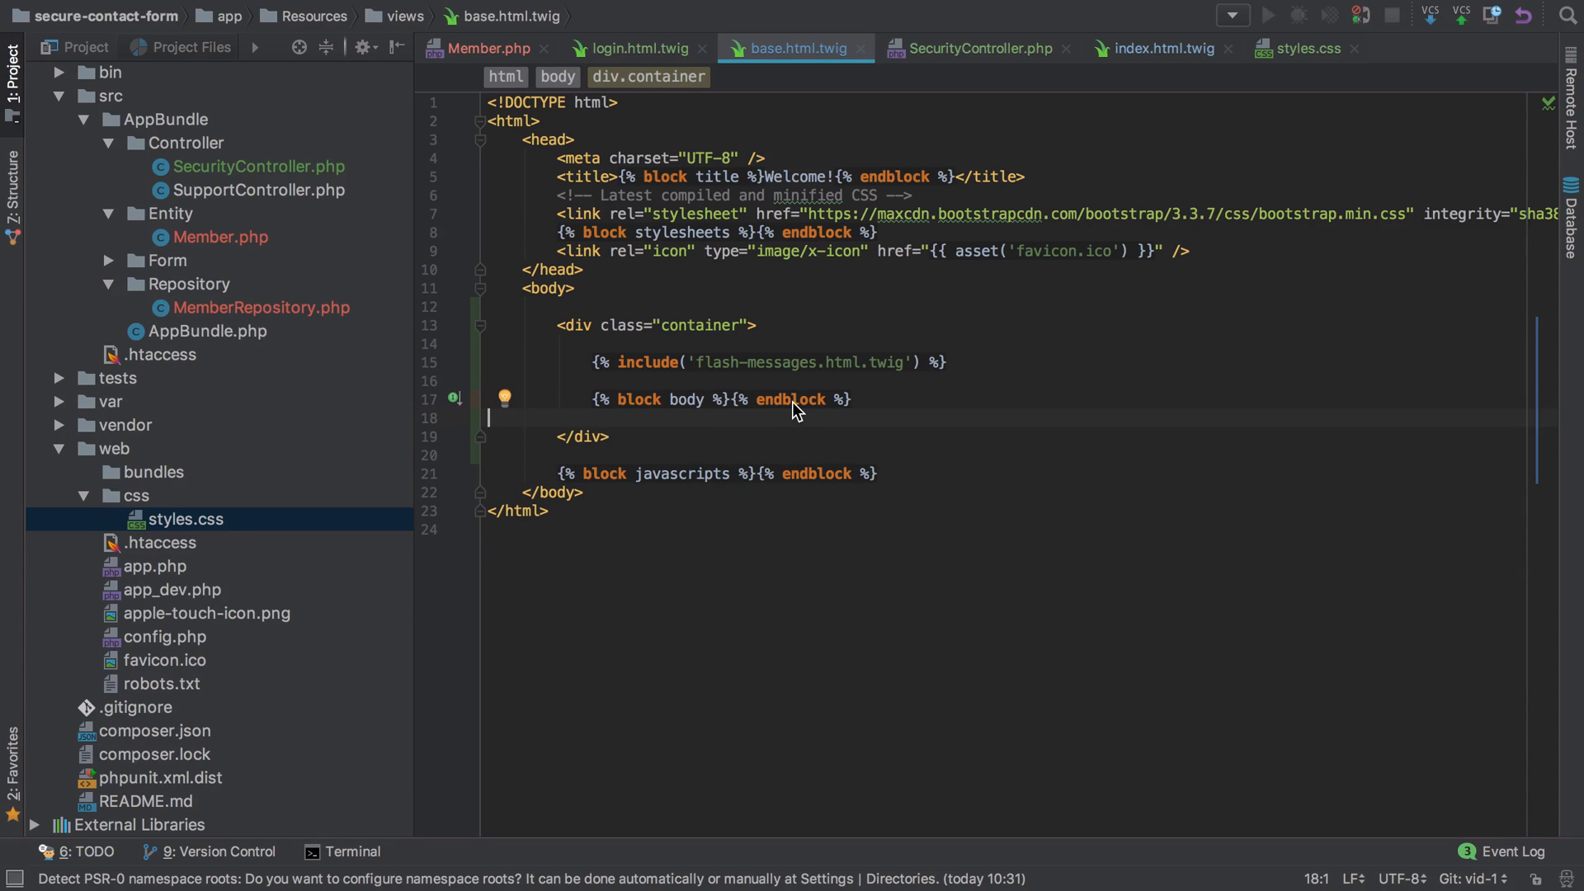
click(1160, 48)
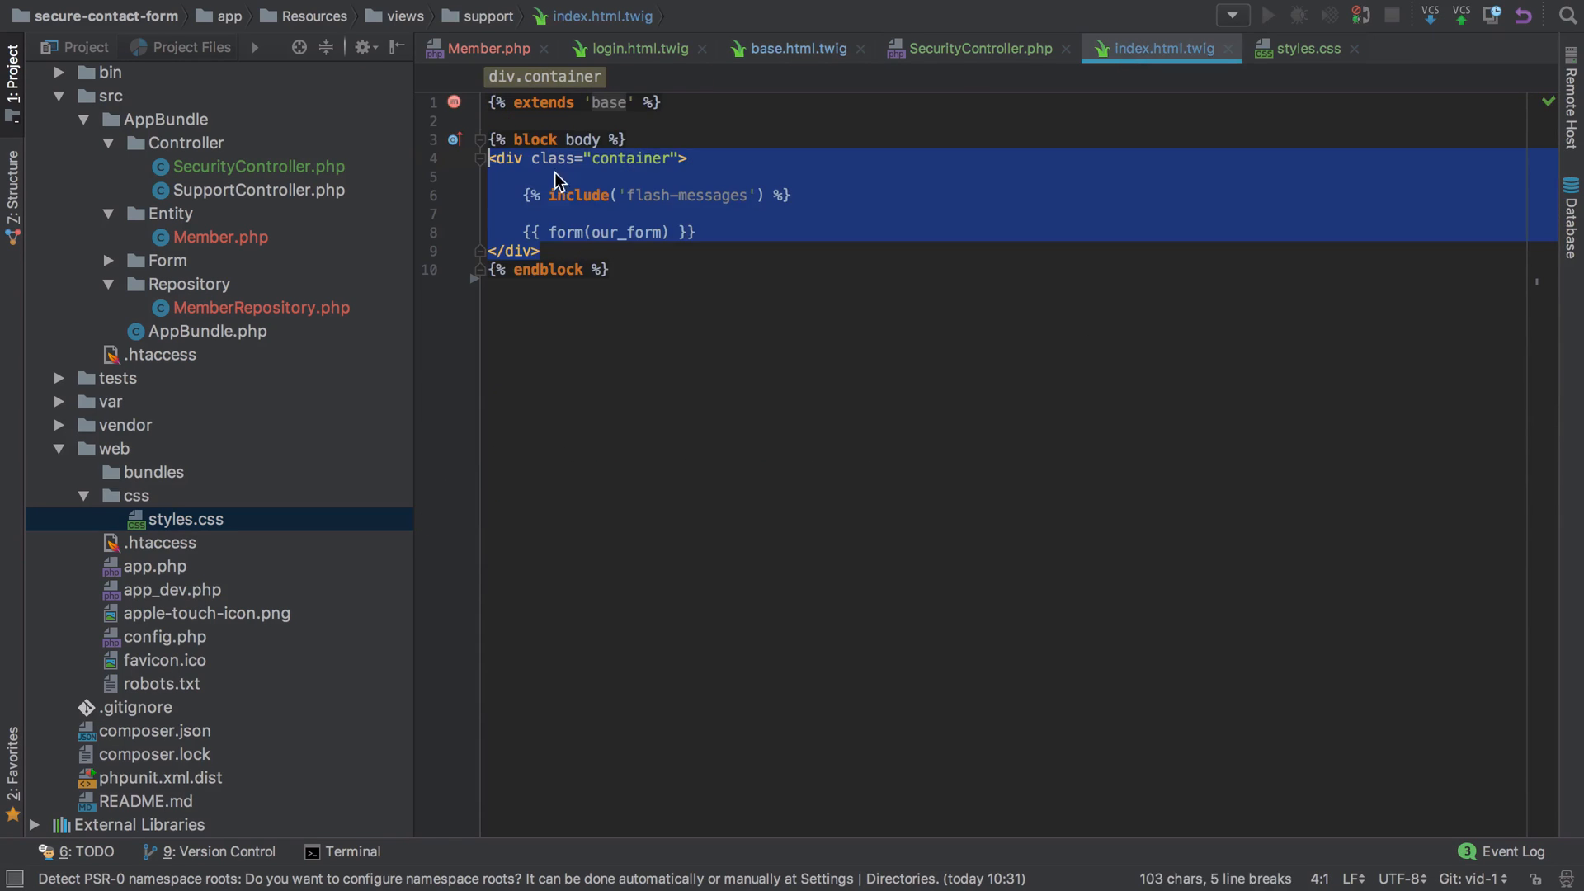
key(Delete)
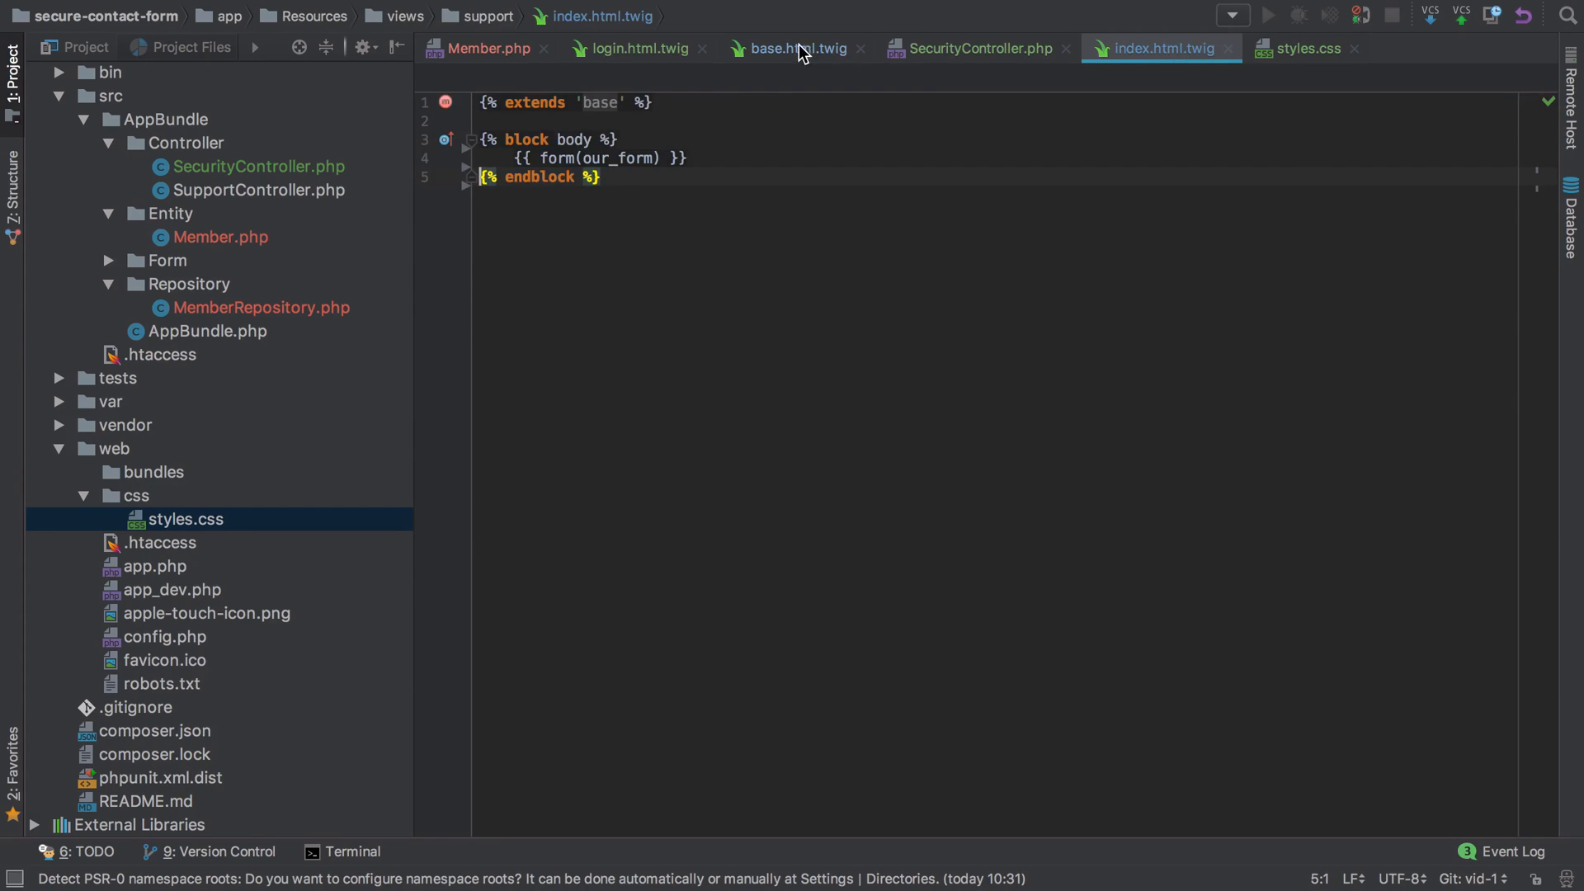
click(795, 48)
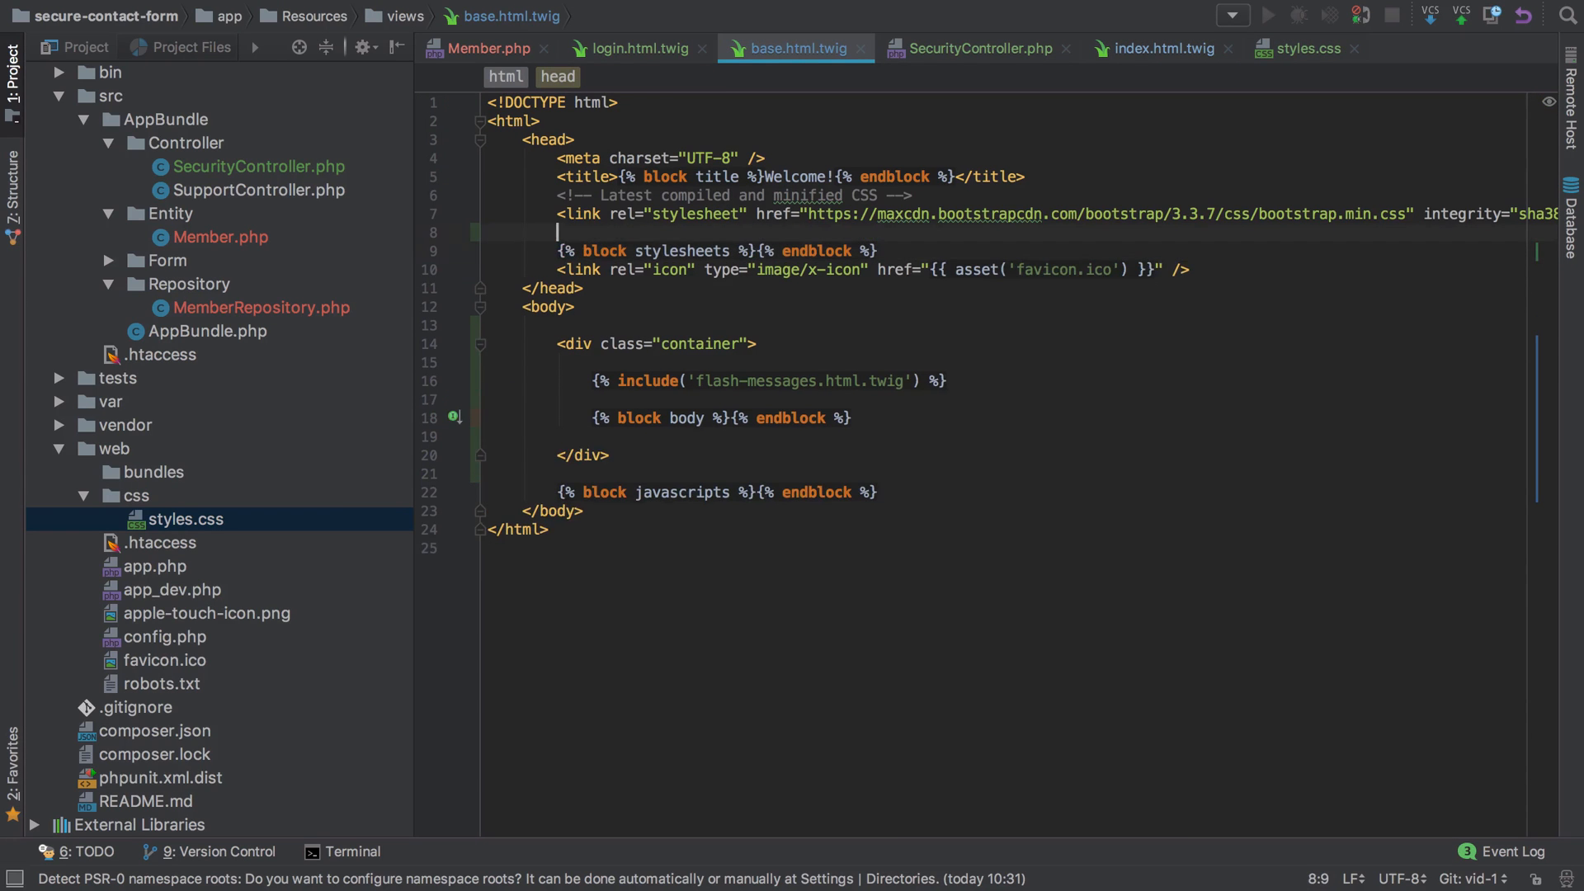
Step: Add <link rel="stylesheet" href="{{ asset('css/styles.css') }}" /> in base.html.twig's head, checking against the Chrome source
text(<link rel="stylesheet" href="{{ a)
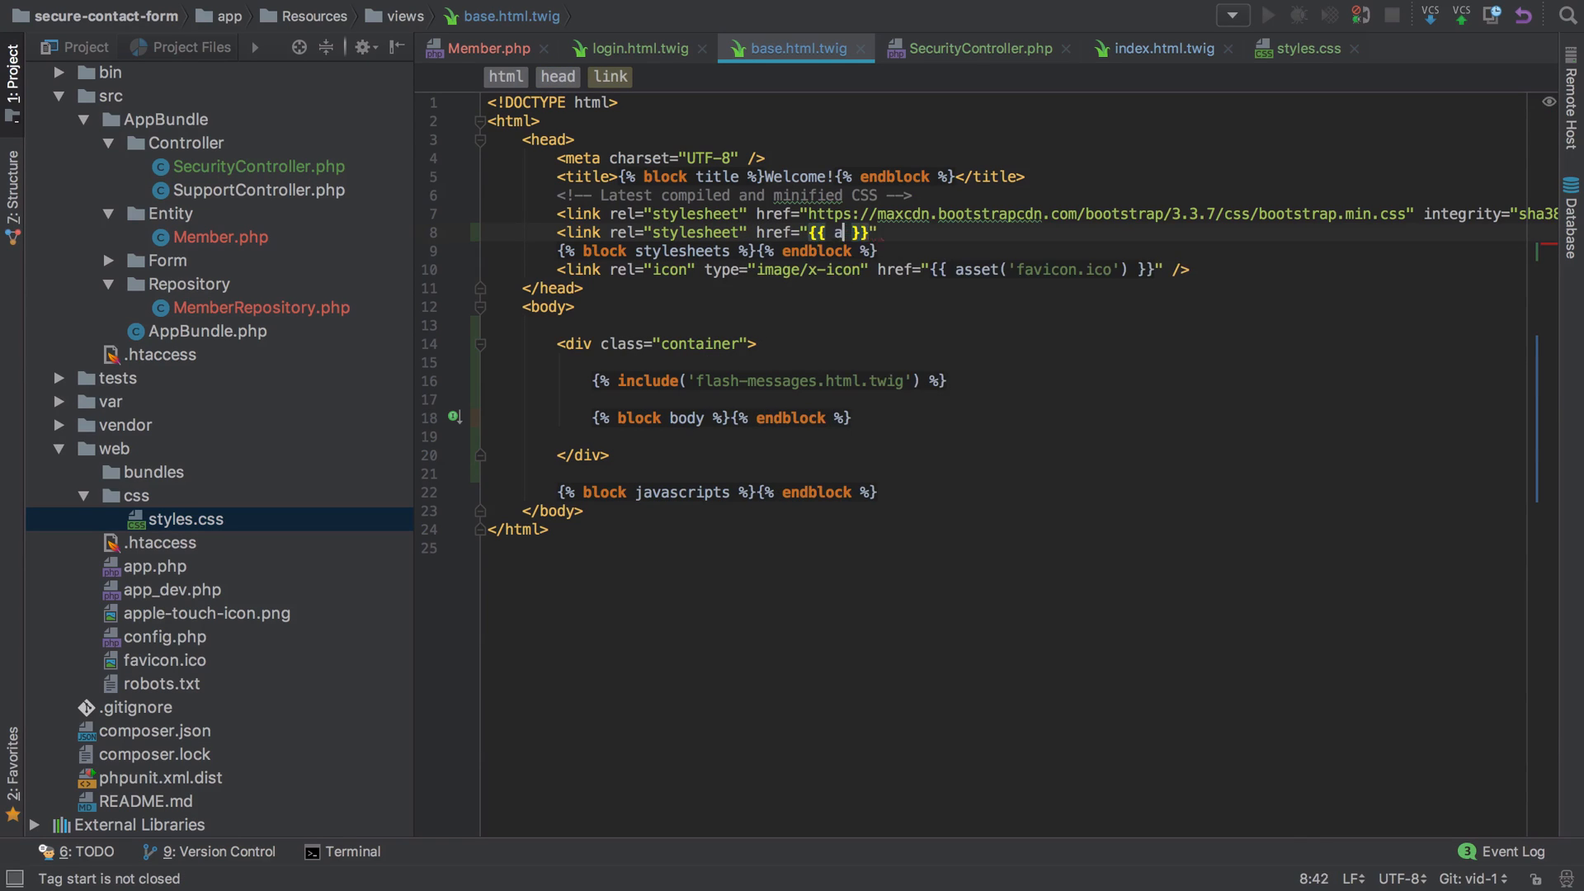
text(sset())
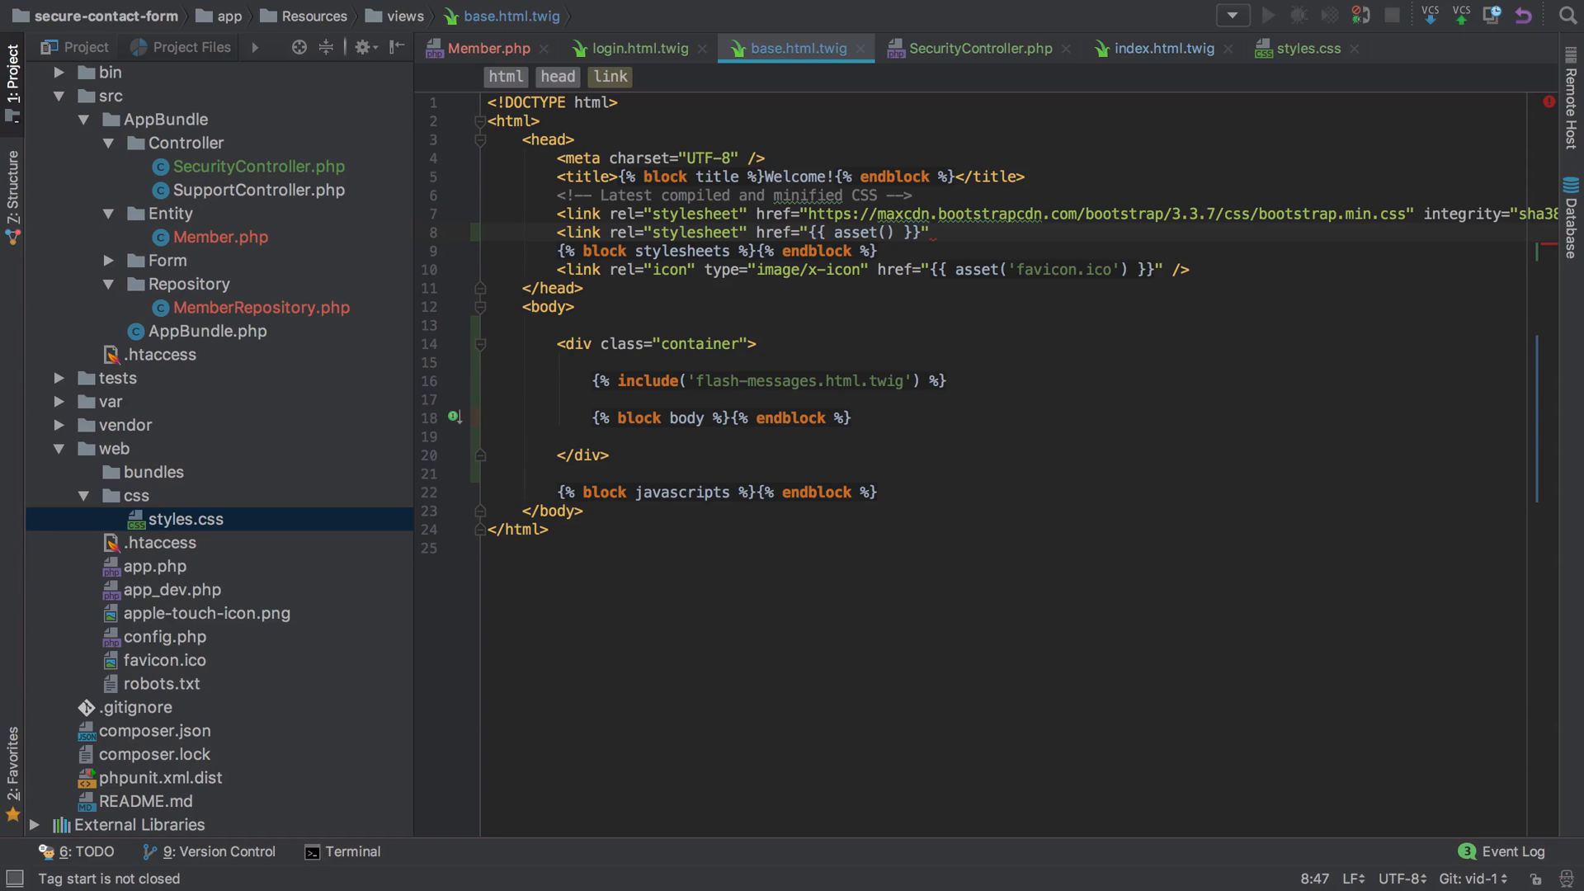
text('')
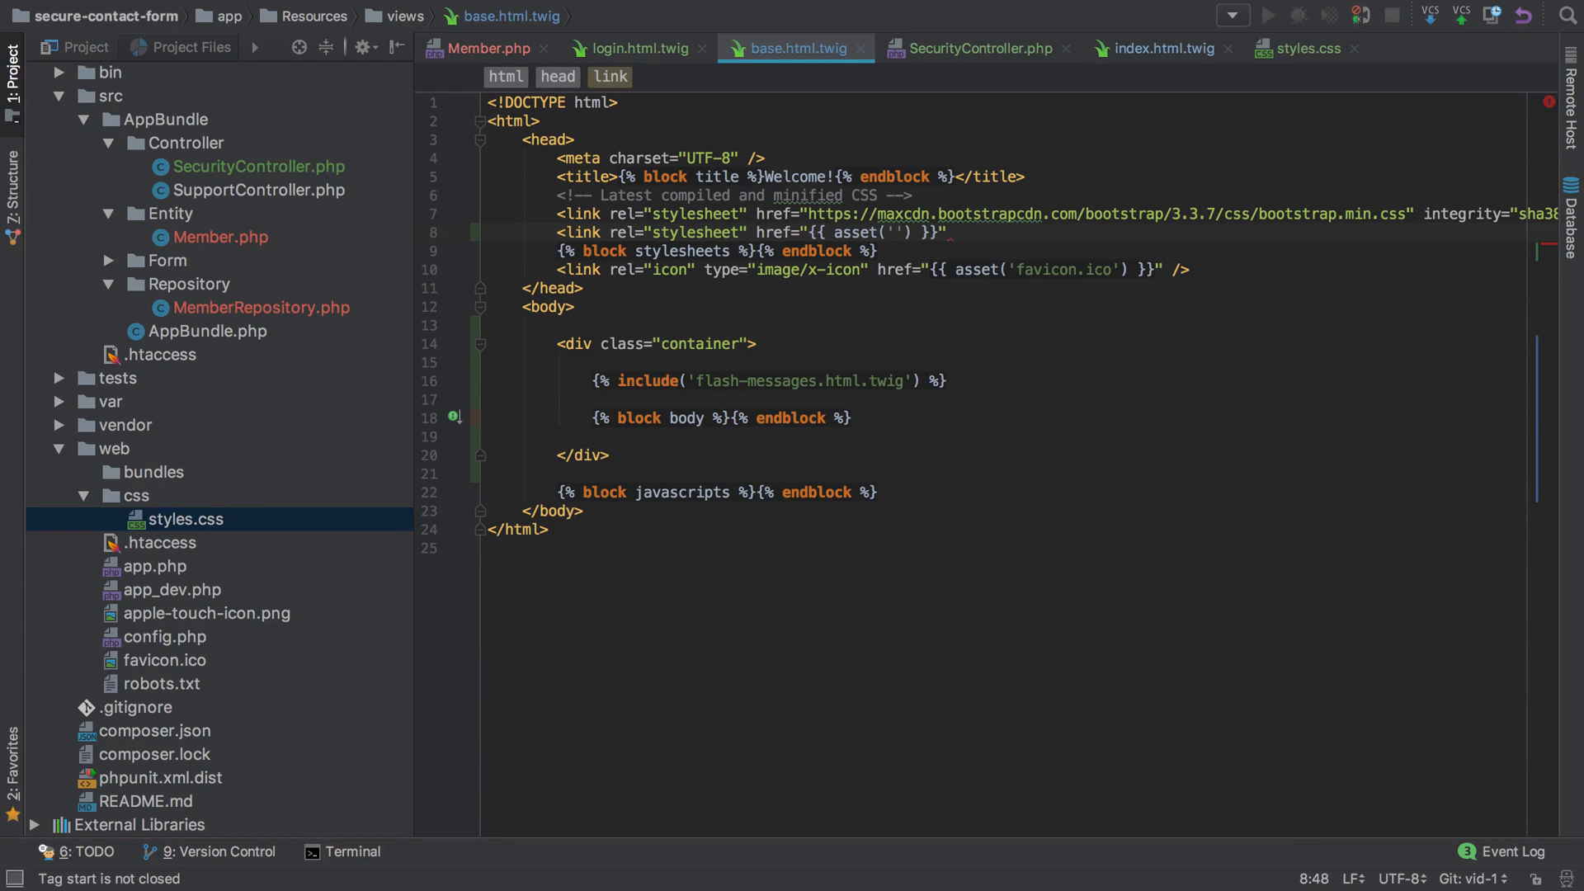
text(css/styles.css)
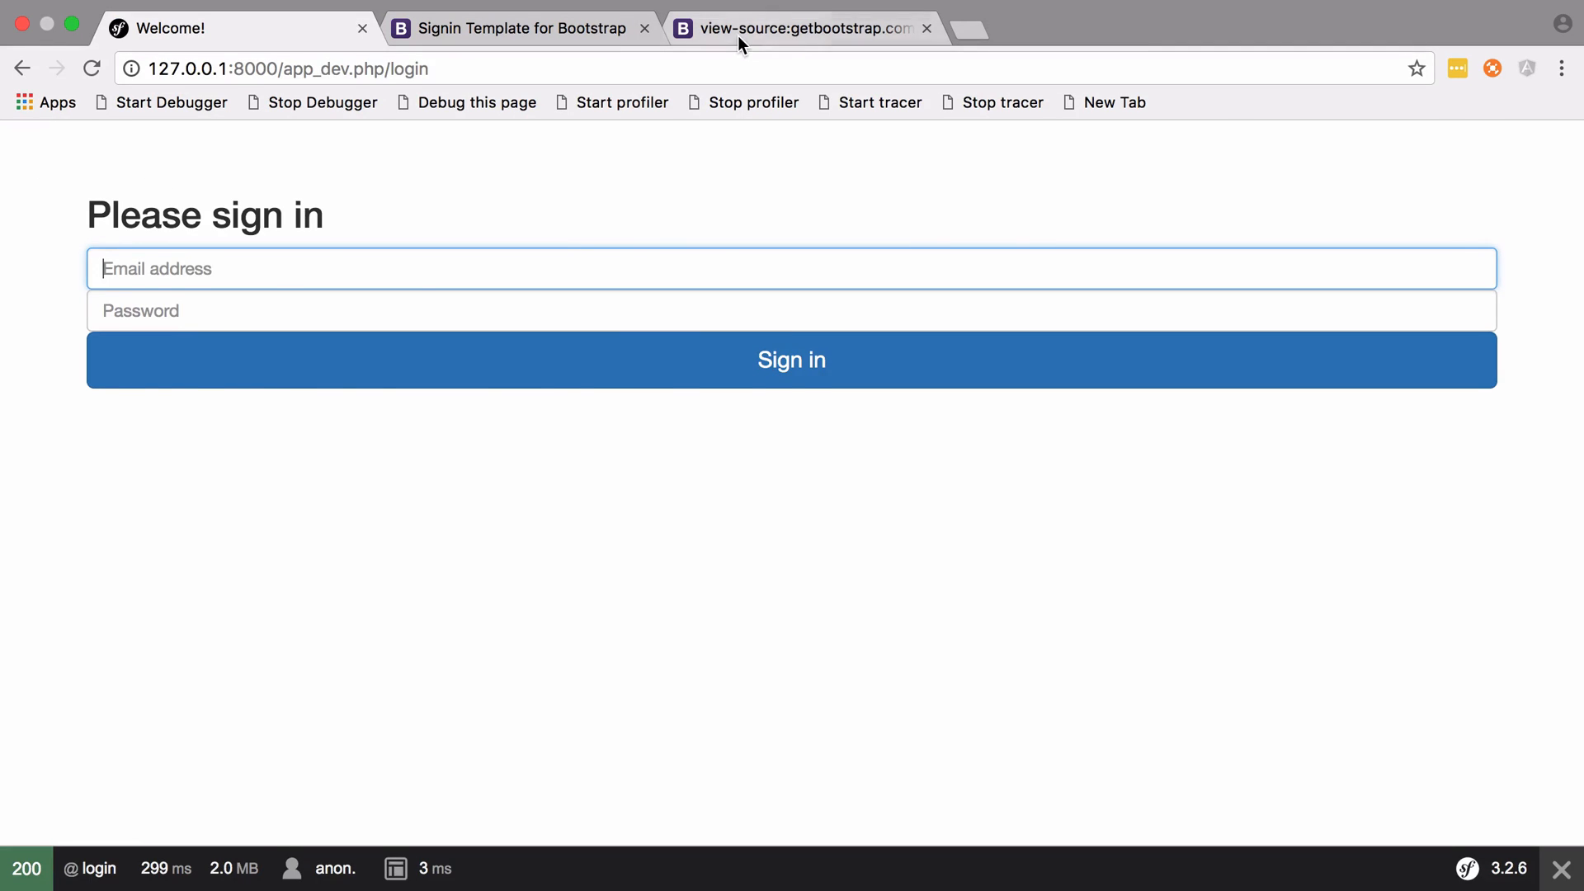
click(800, 29)
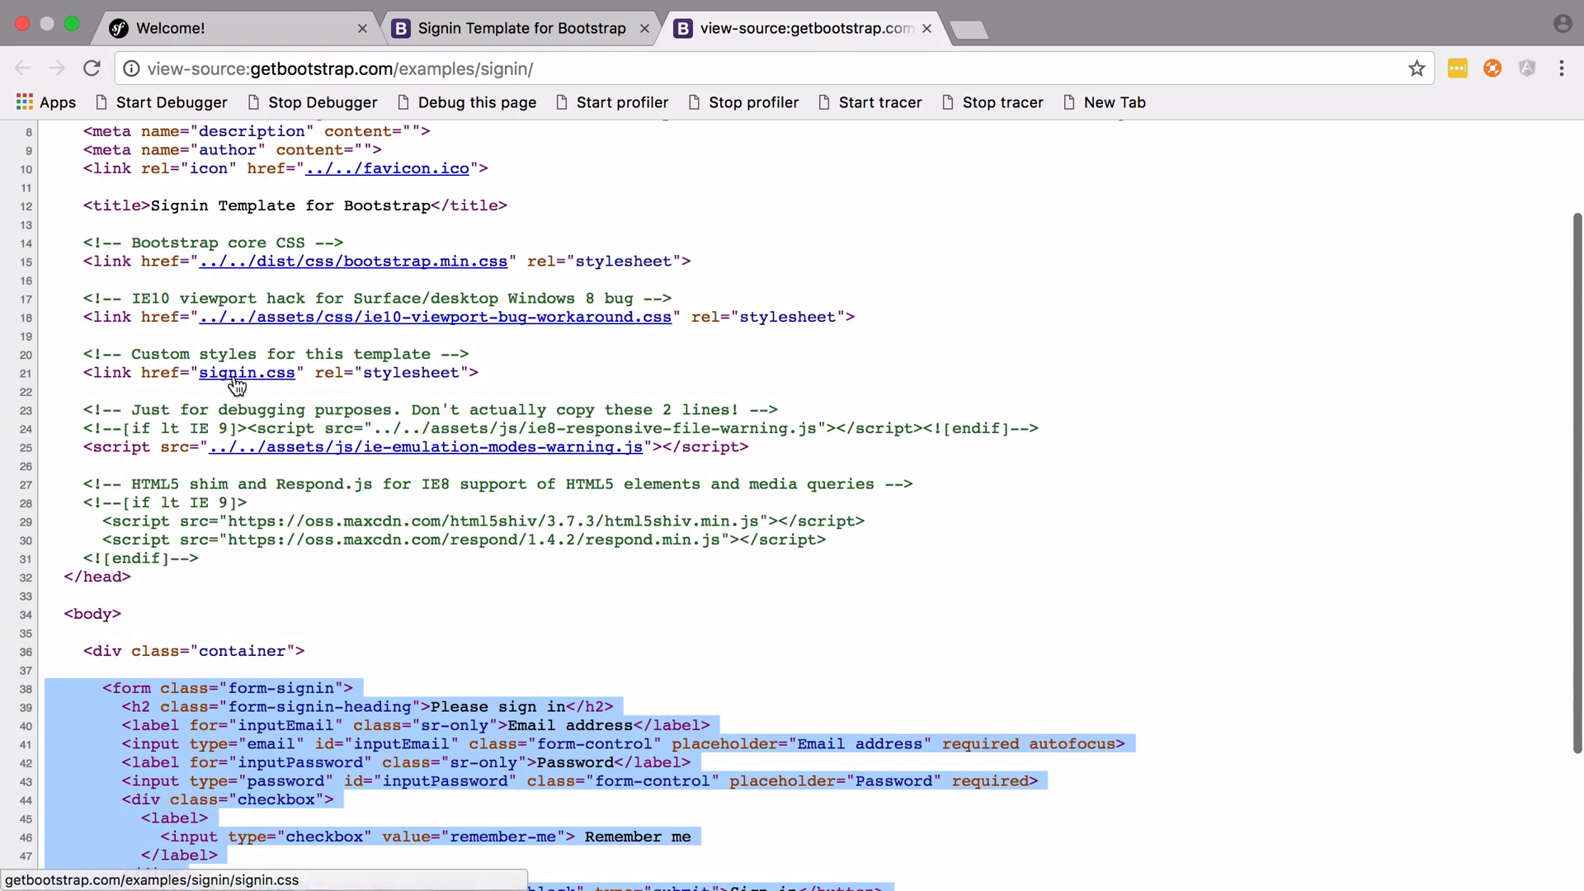
click(245, 373)
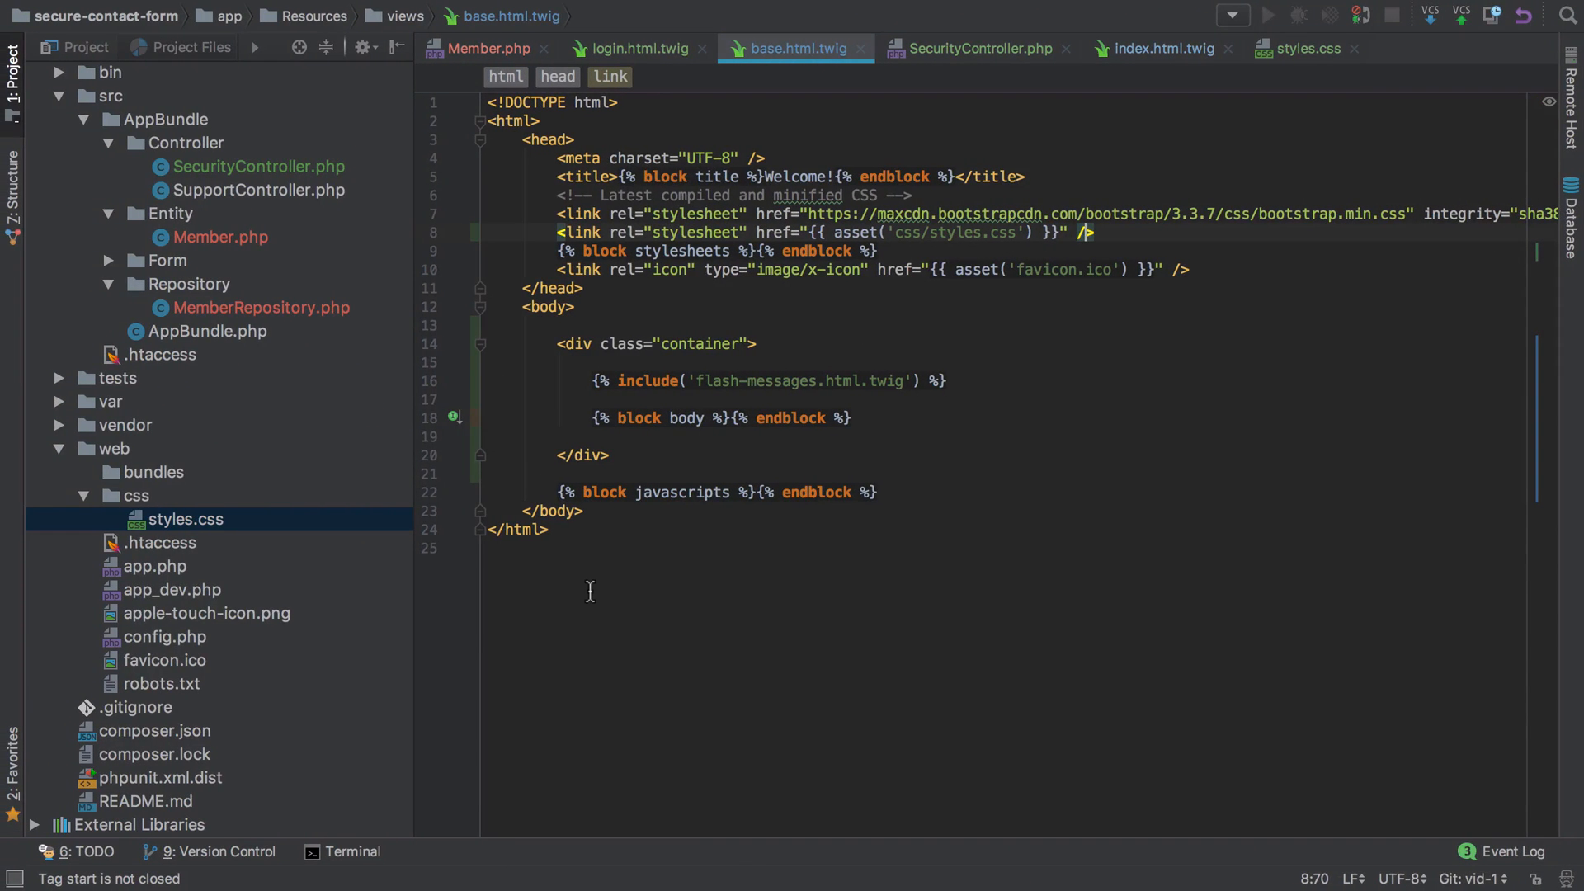
Step: Add a .form-signin rule in styles.css with margin: 0 auto and begin its max-width
click(1304, 48)
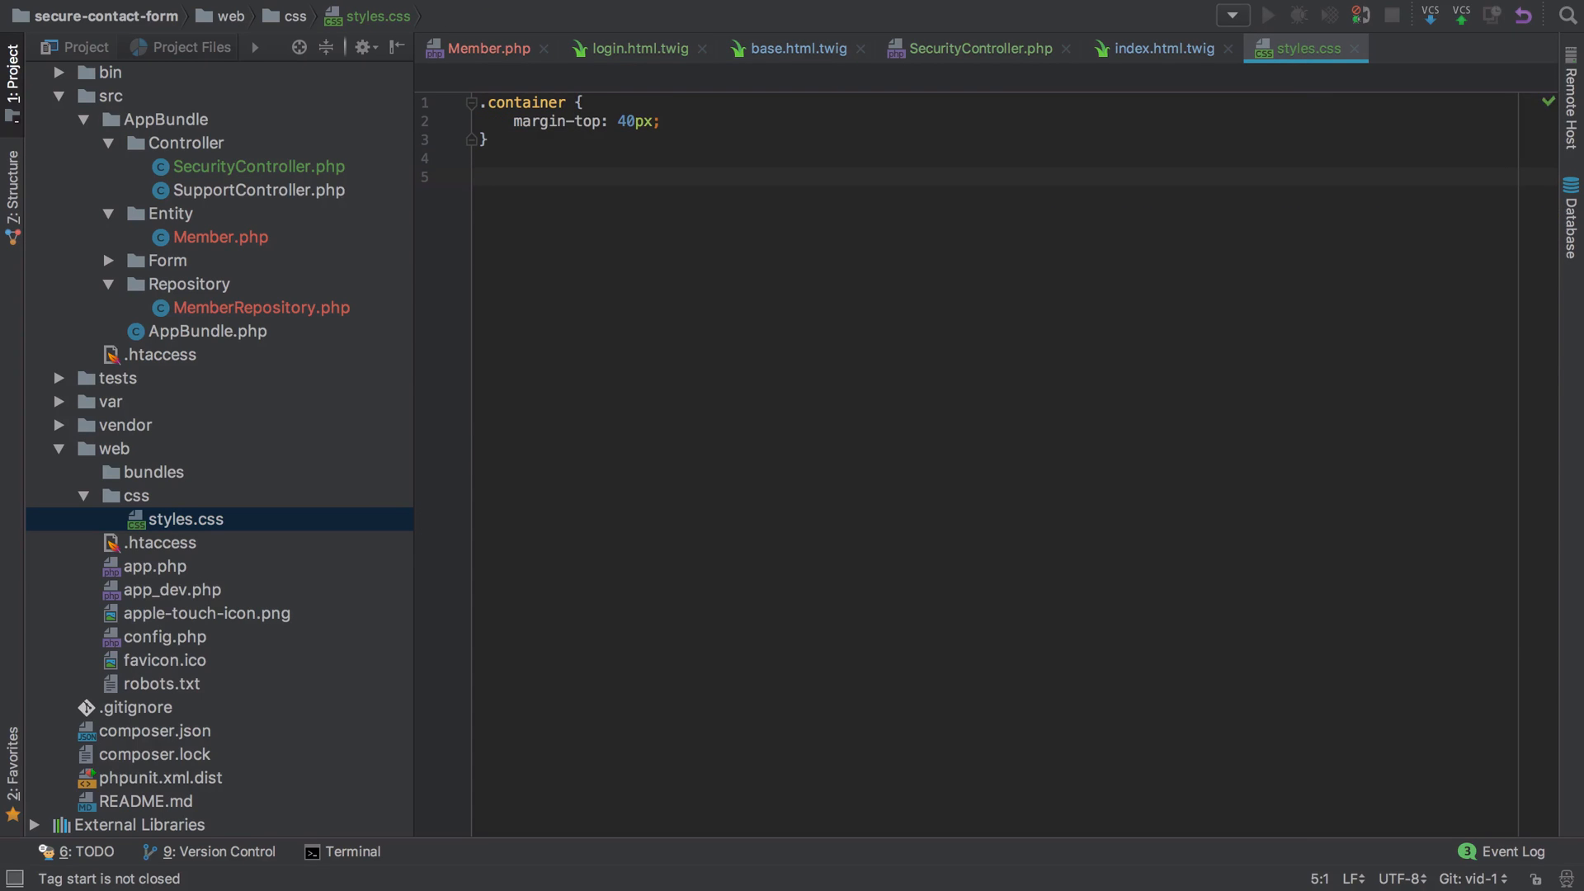
text(.form-signin)
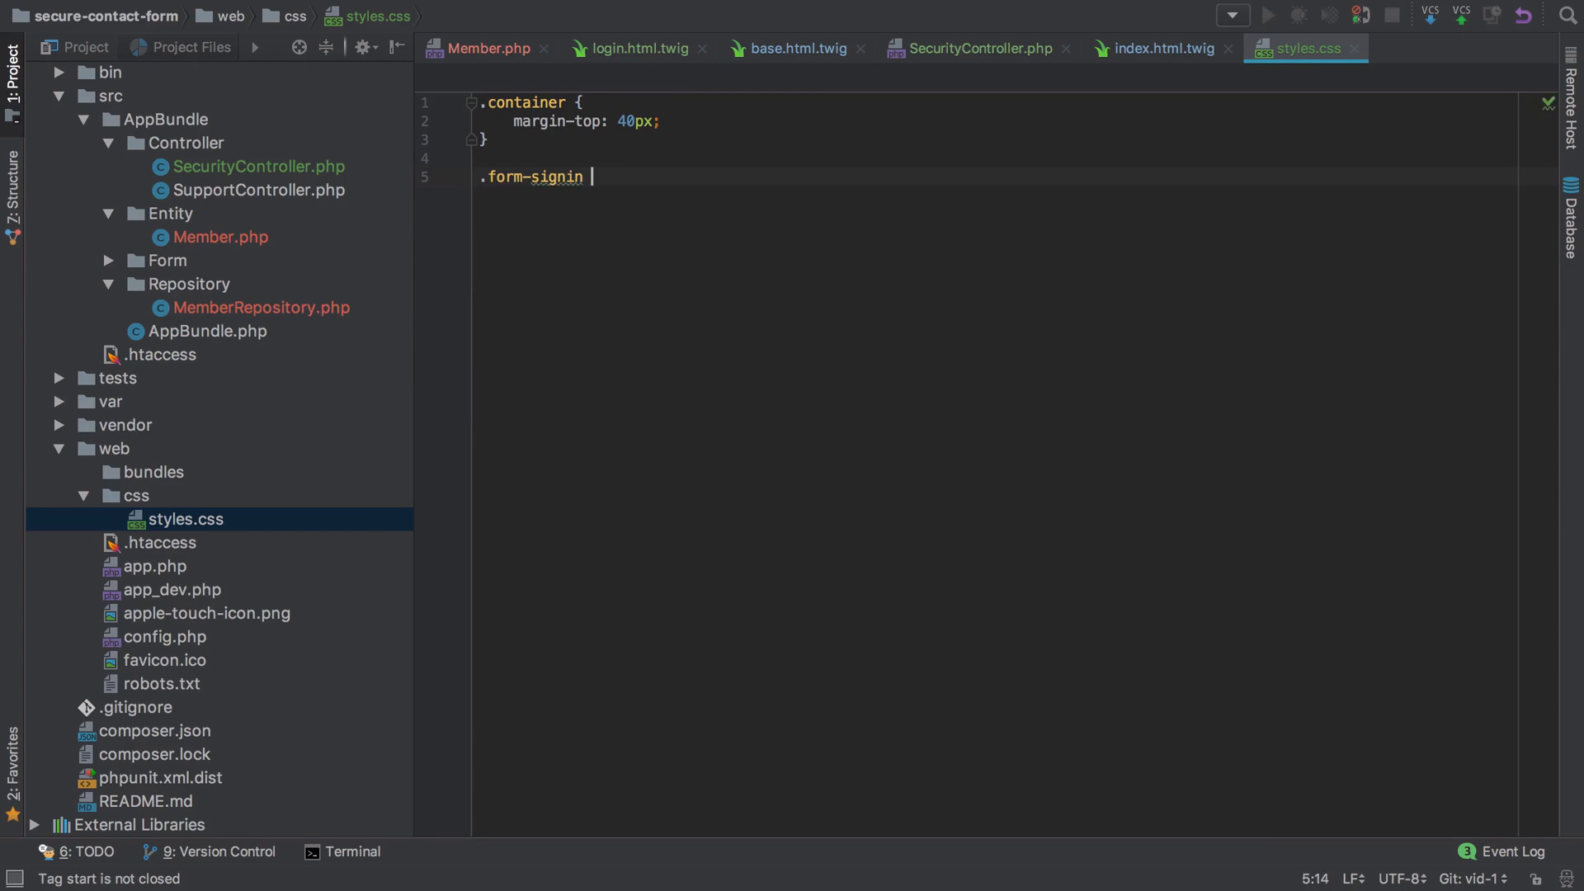
click(637, 47)
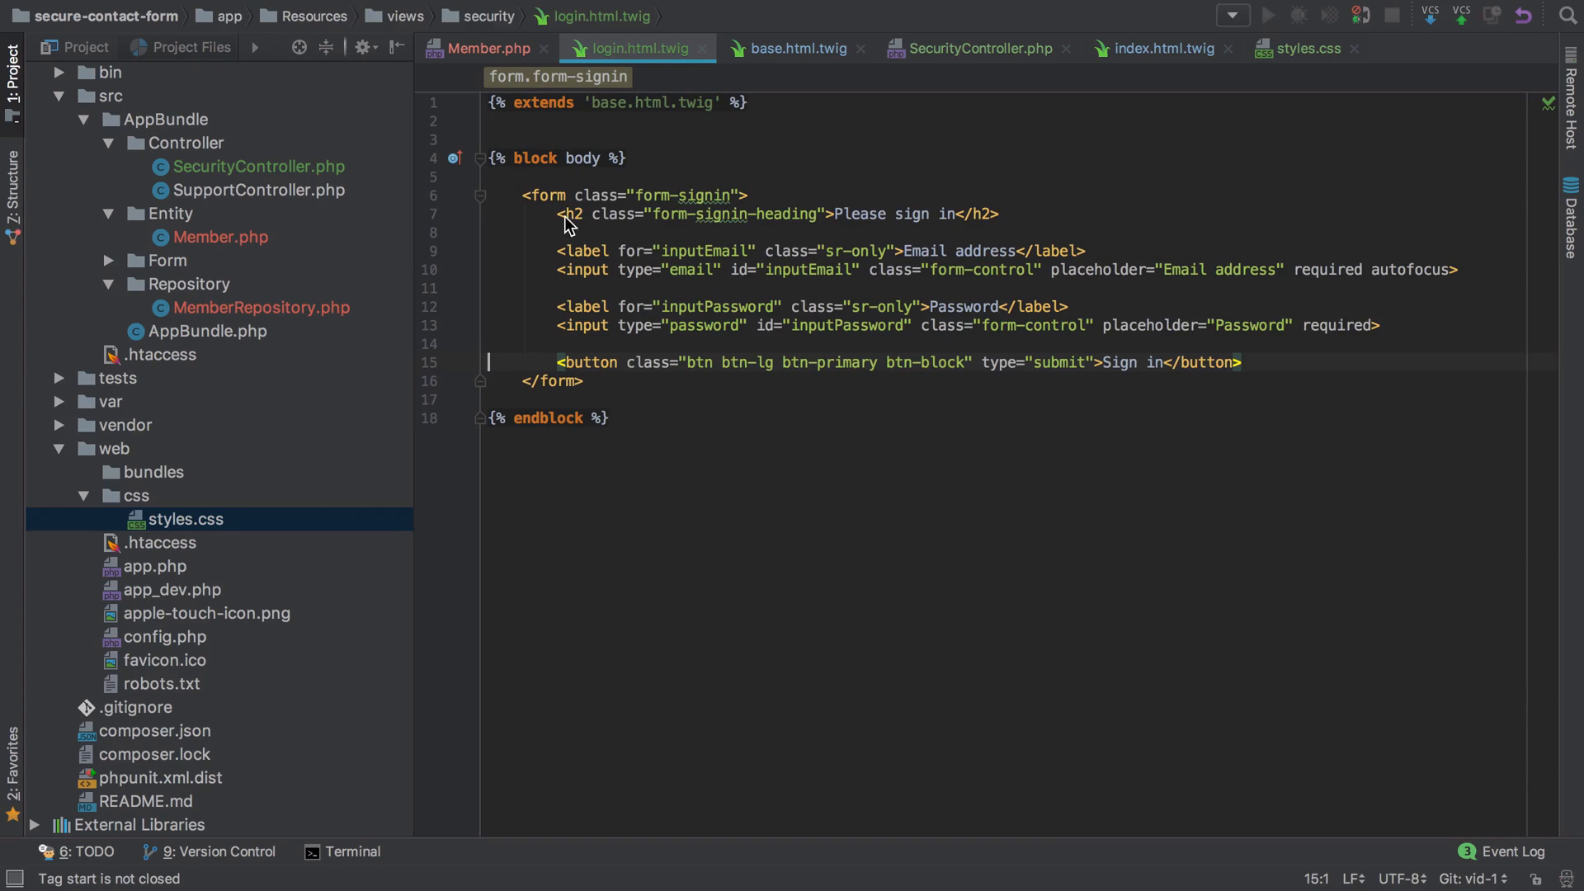
click(1306, 48)
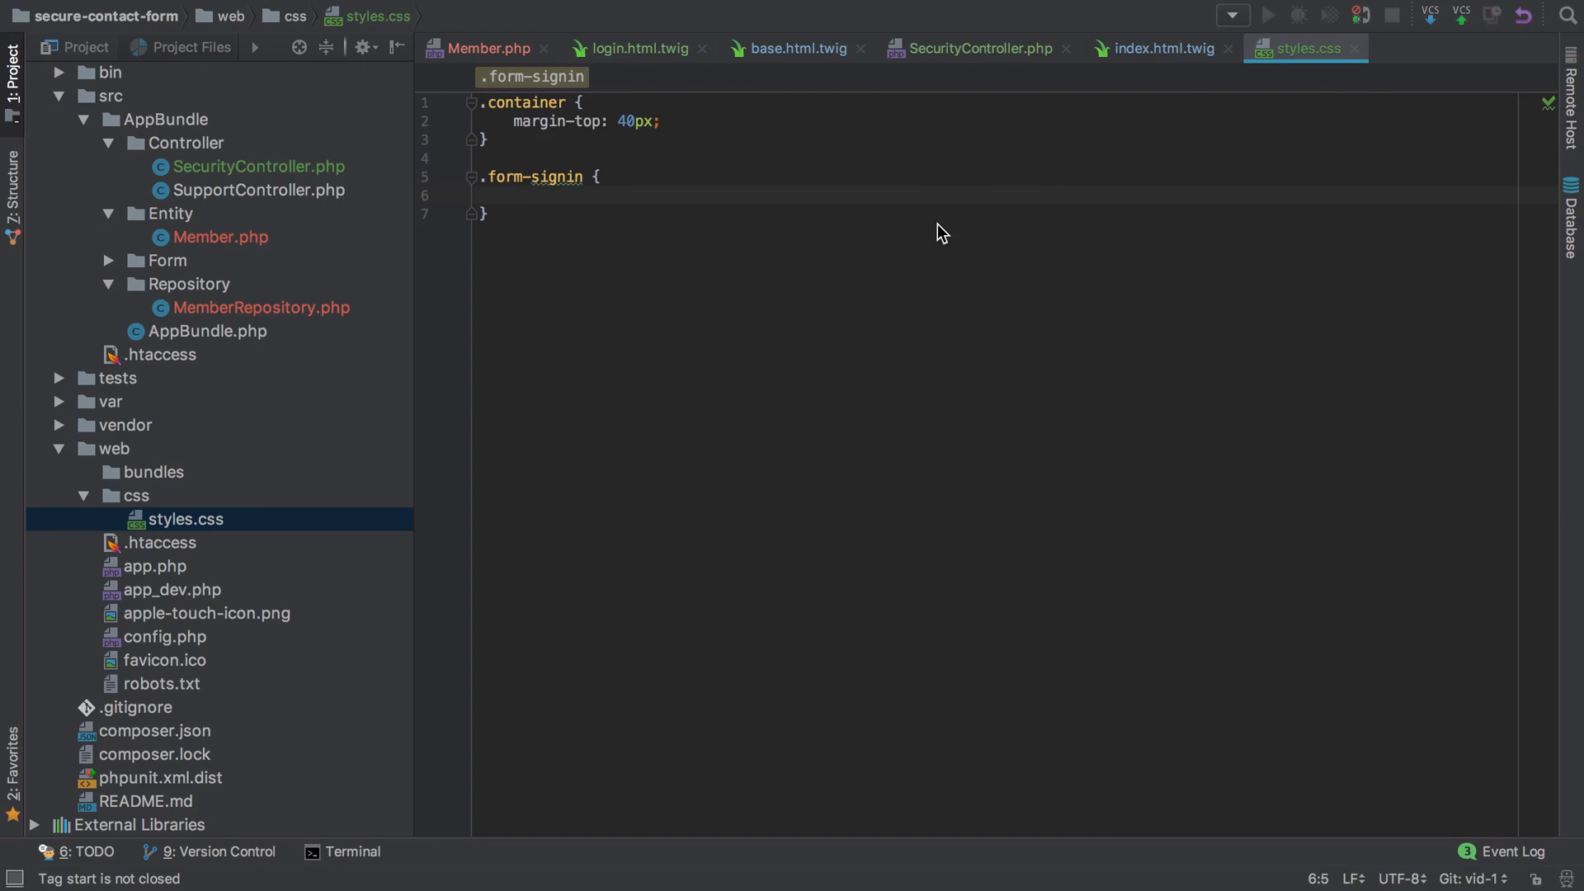
text(margin: 0 auto;)
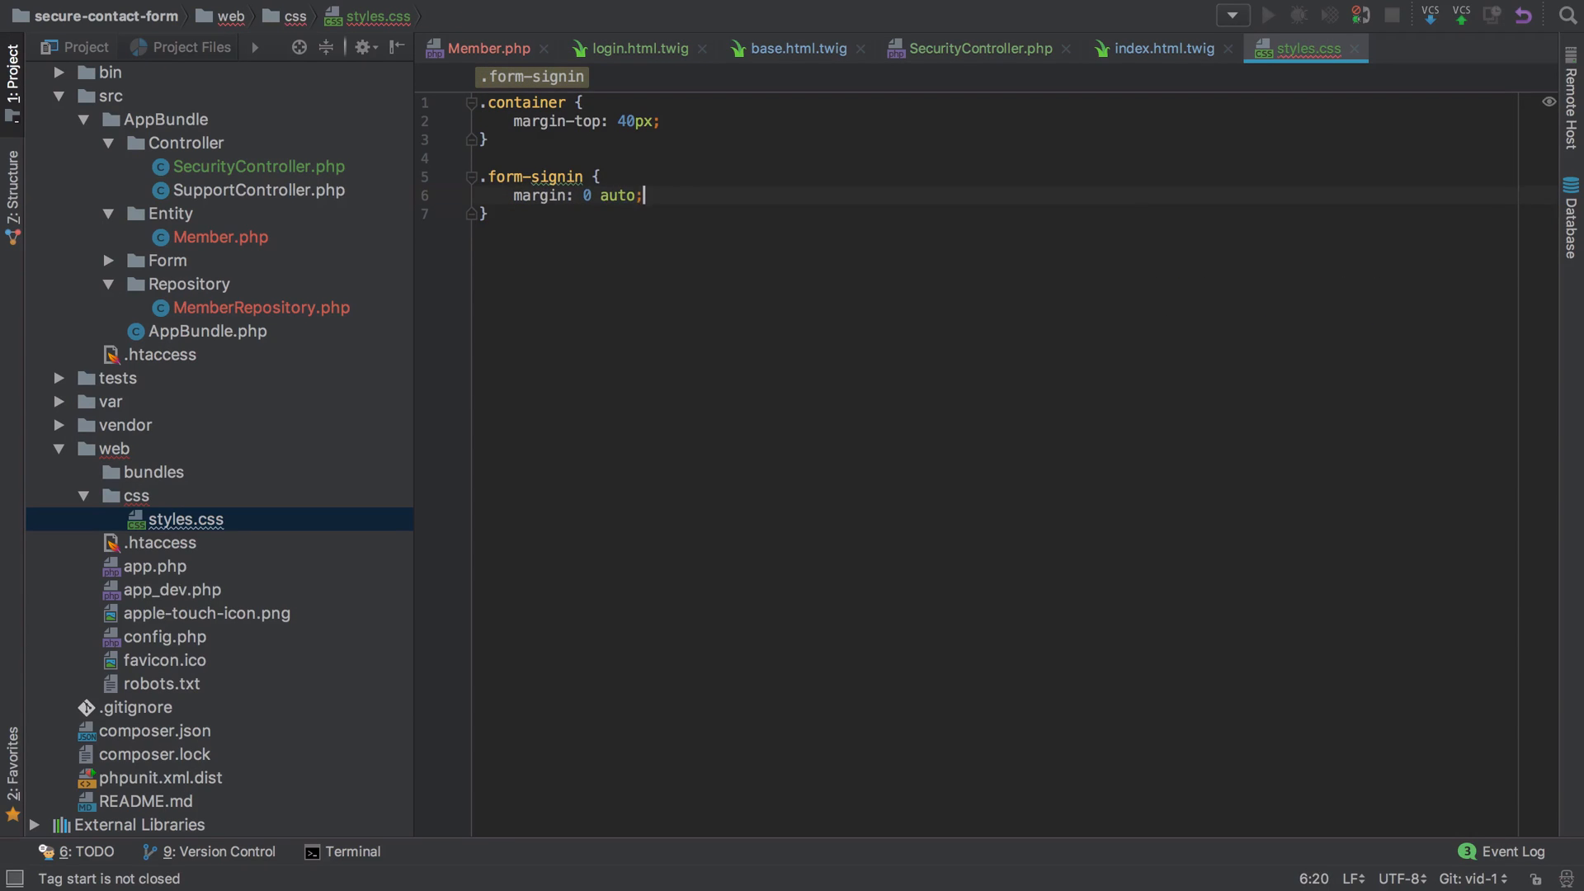
text(max-wi)
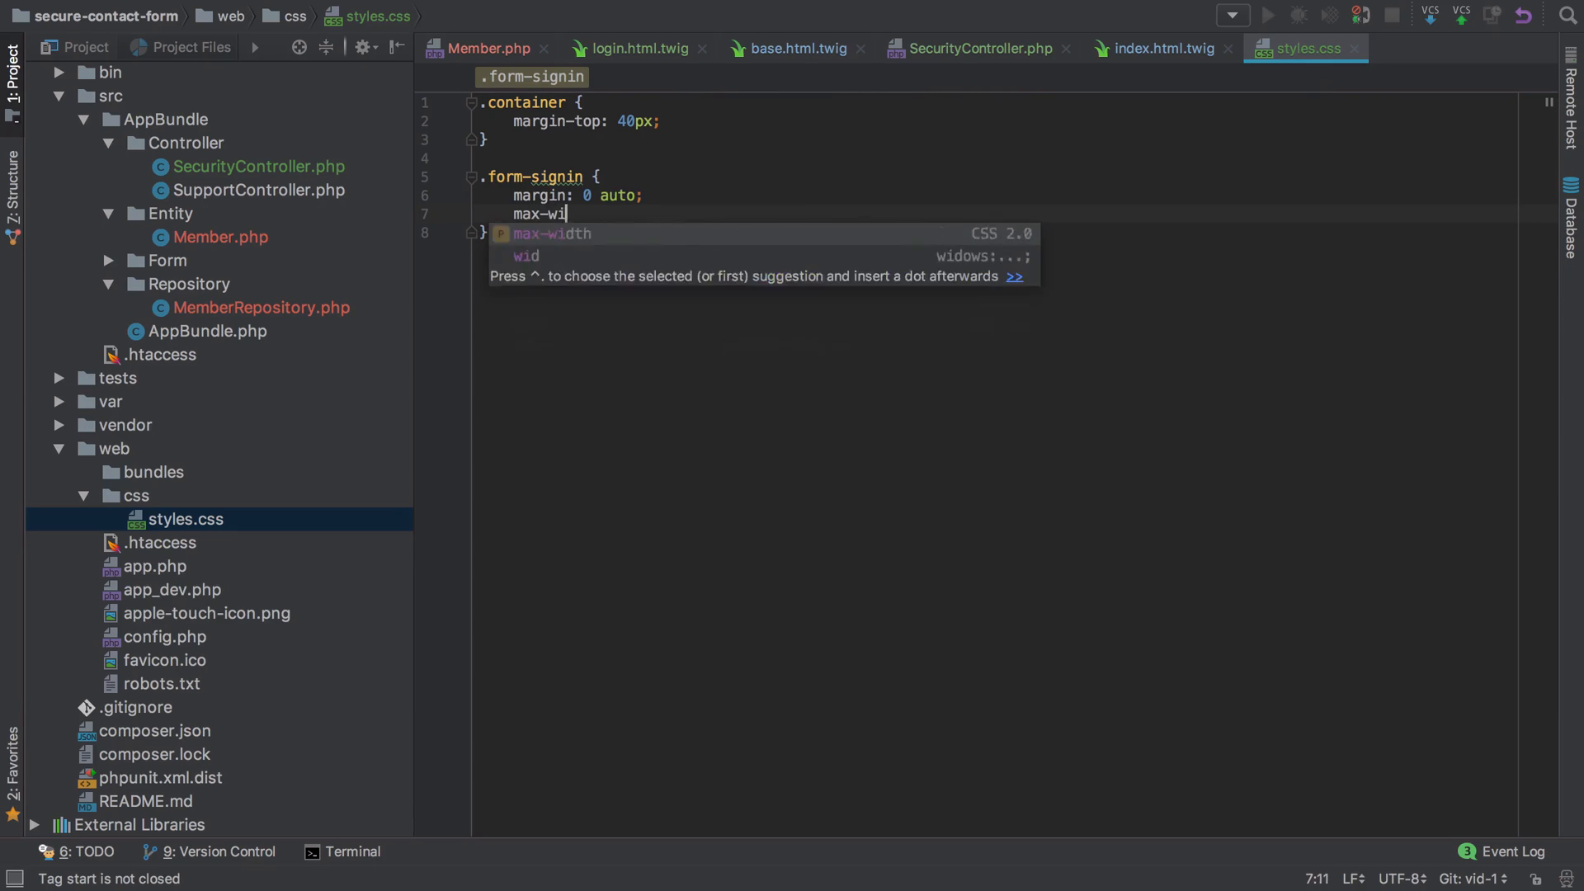